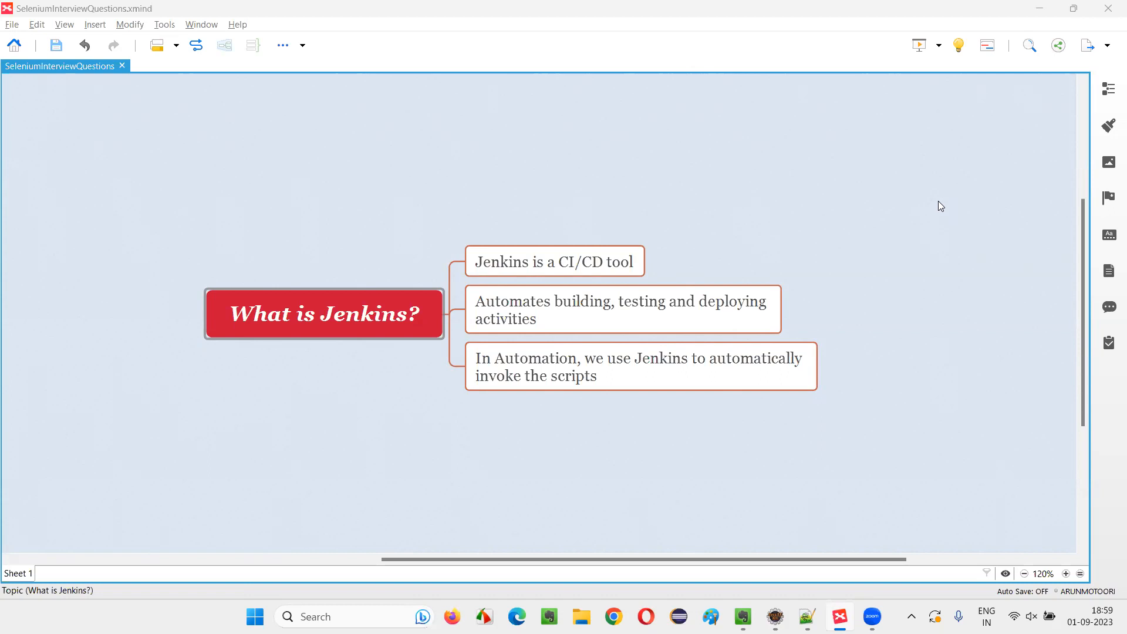
- Walk through the central 'What is Jenkins?' topic and its 'Jenkins is a CI/CD tool' subtopic
click(324, 313)
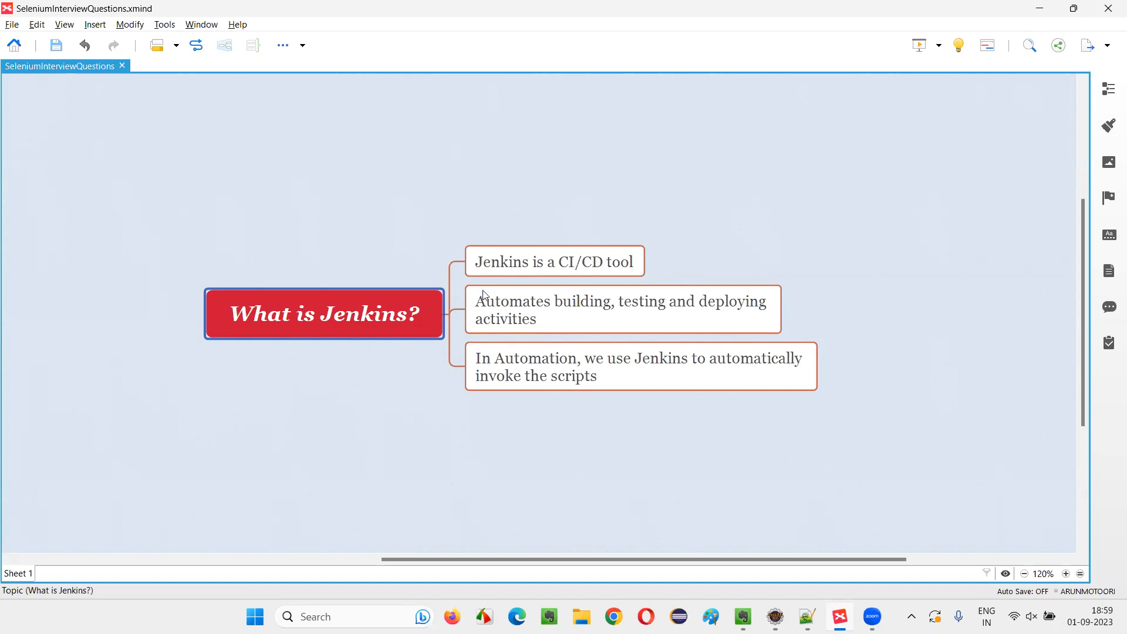
click(554, 260)
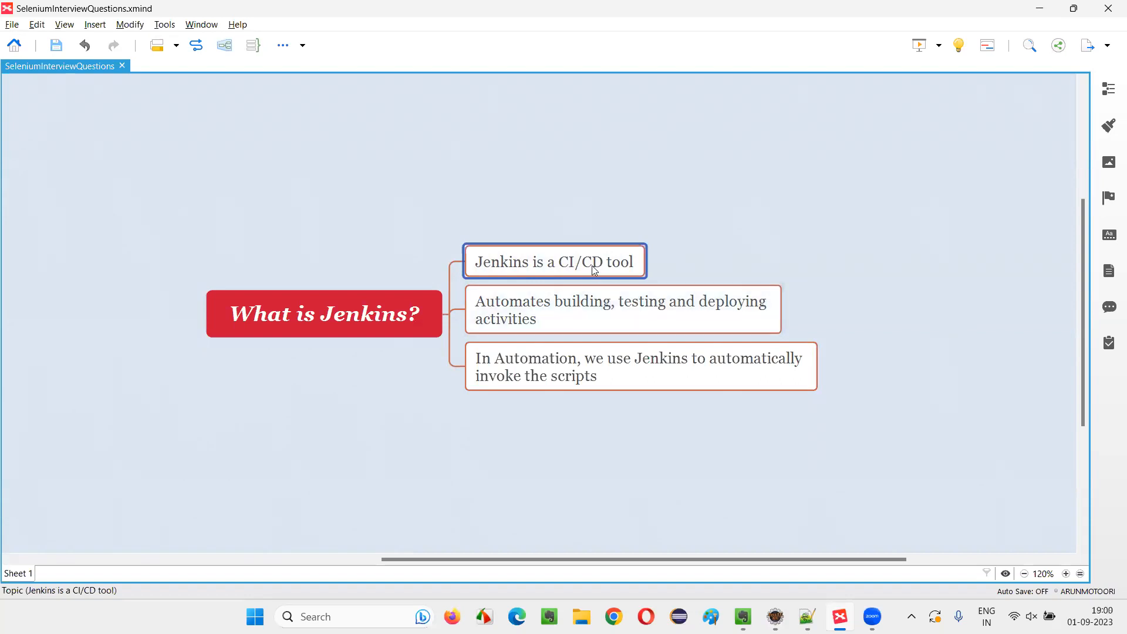
mouse_move(629, 282)
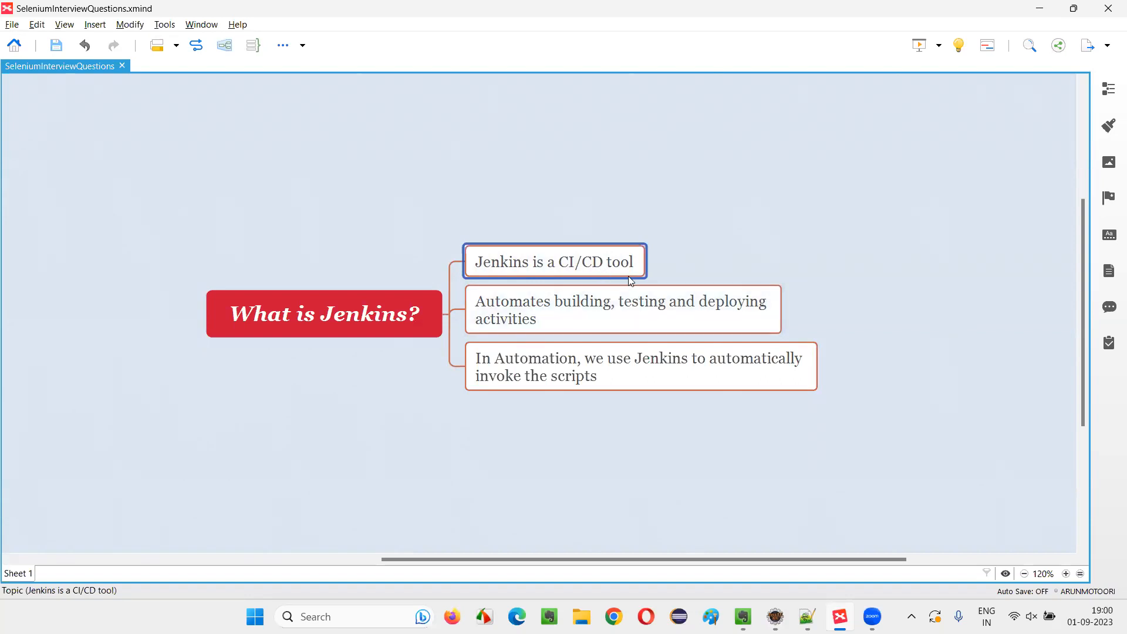
click(324, 314)
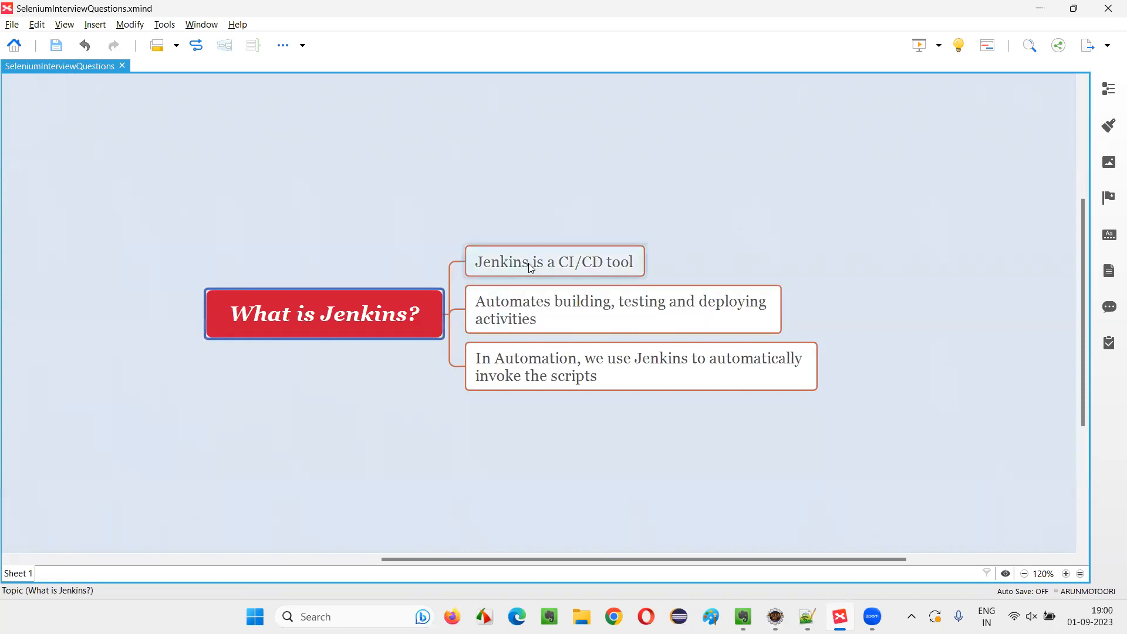
click(553, 261)
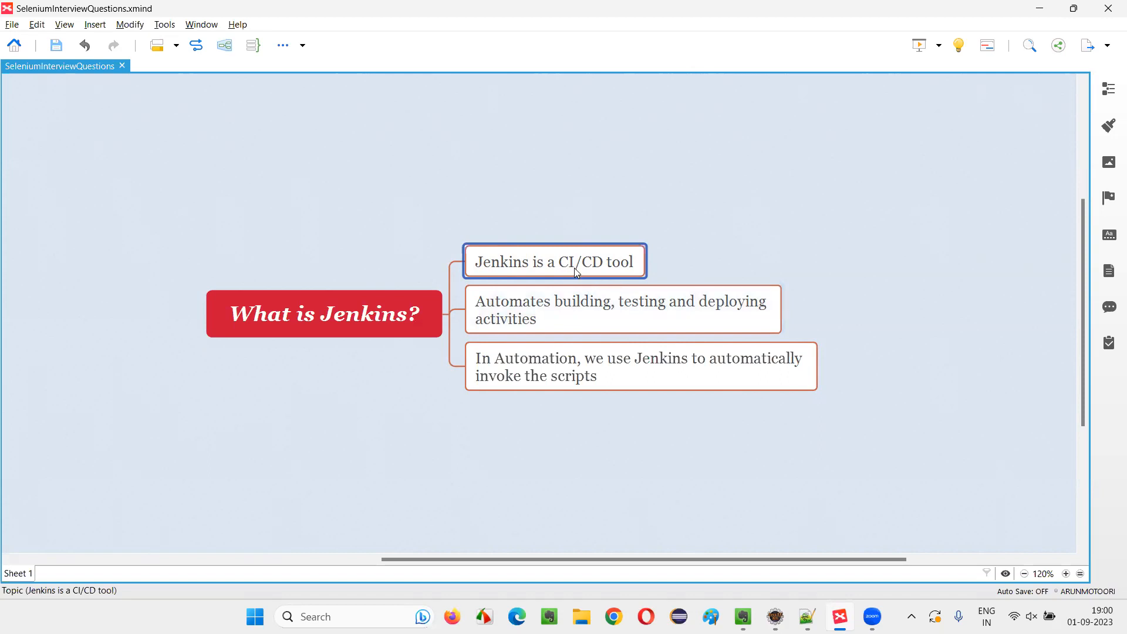
mouse_move(573, 274)
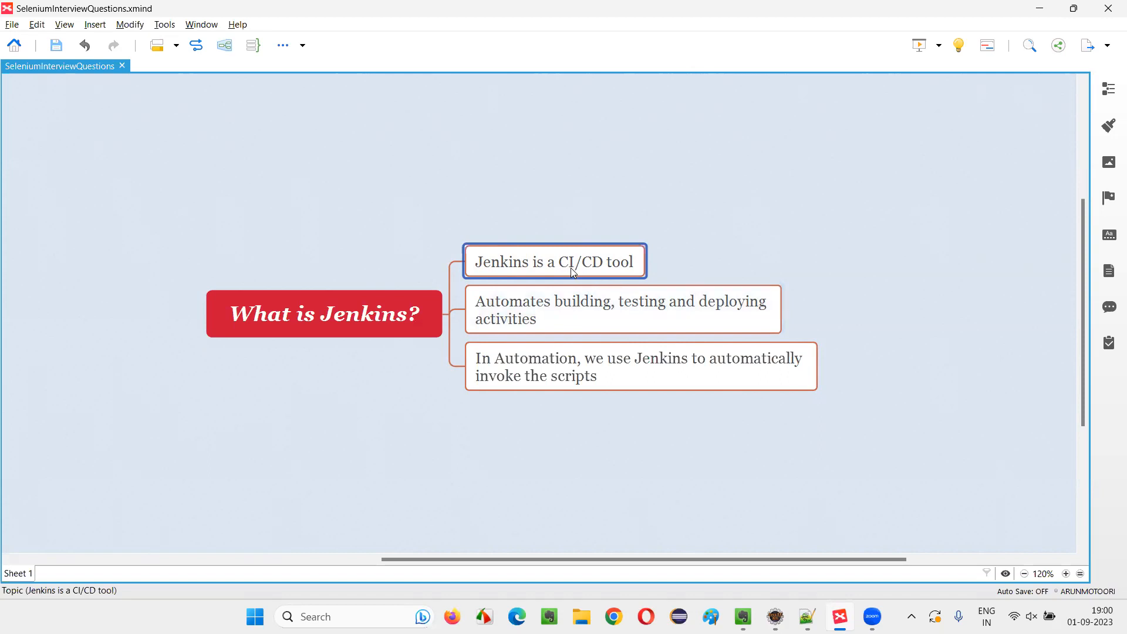
mouse_move(594, 279)
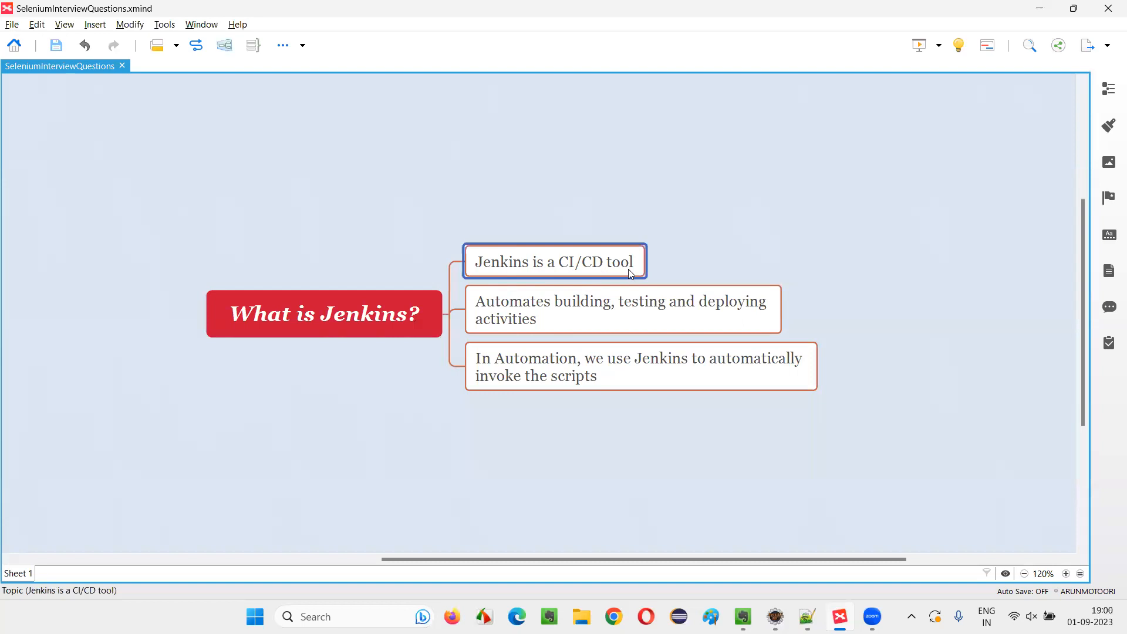
mouse_move(539, 279)
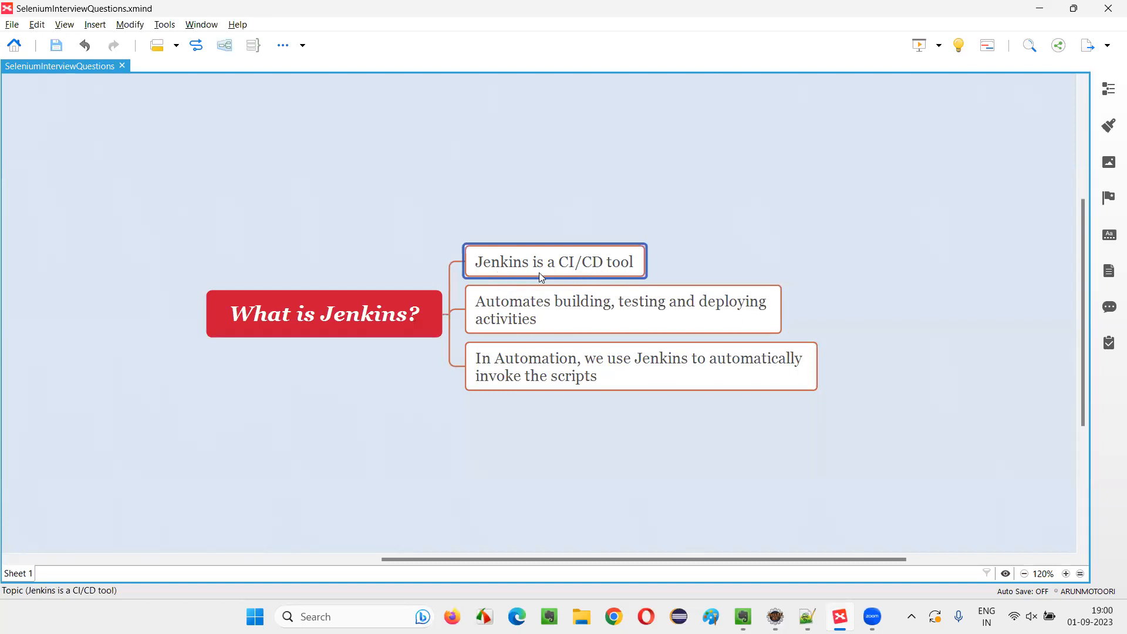
mouse_move(648, 279)
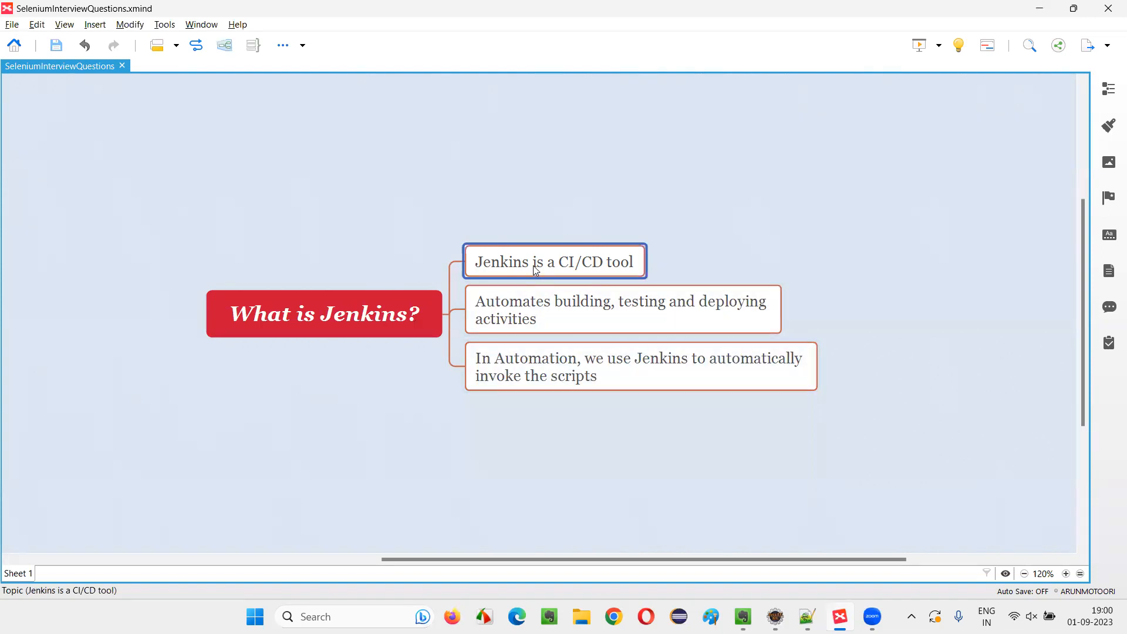
mouse_move(875, 322)
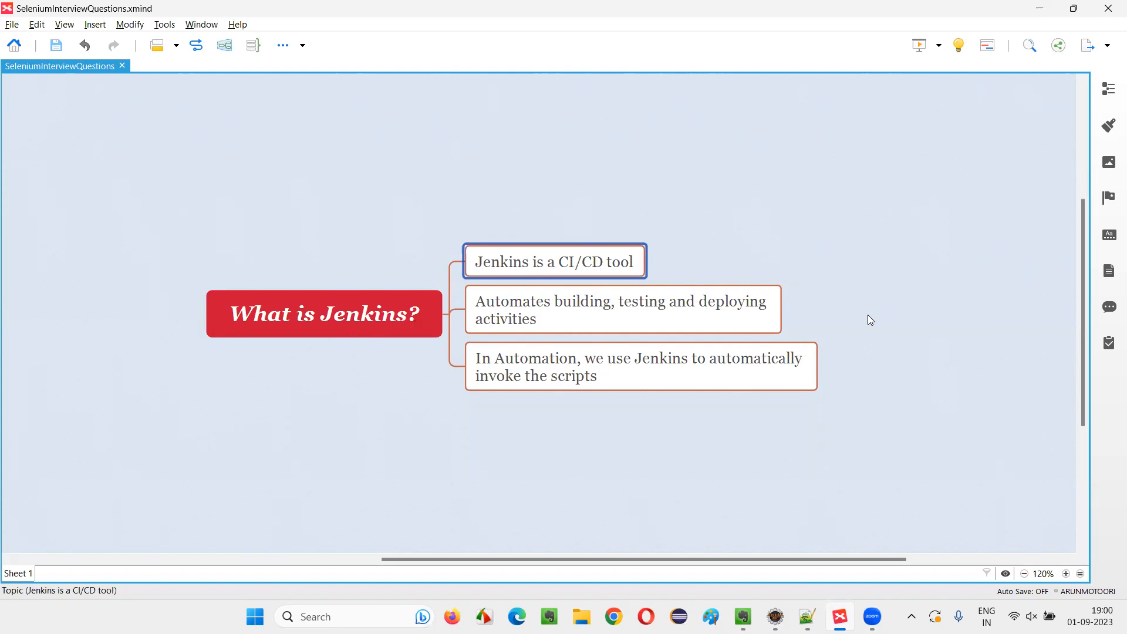
mouse_move(865, 317)
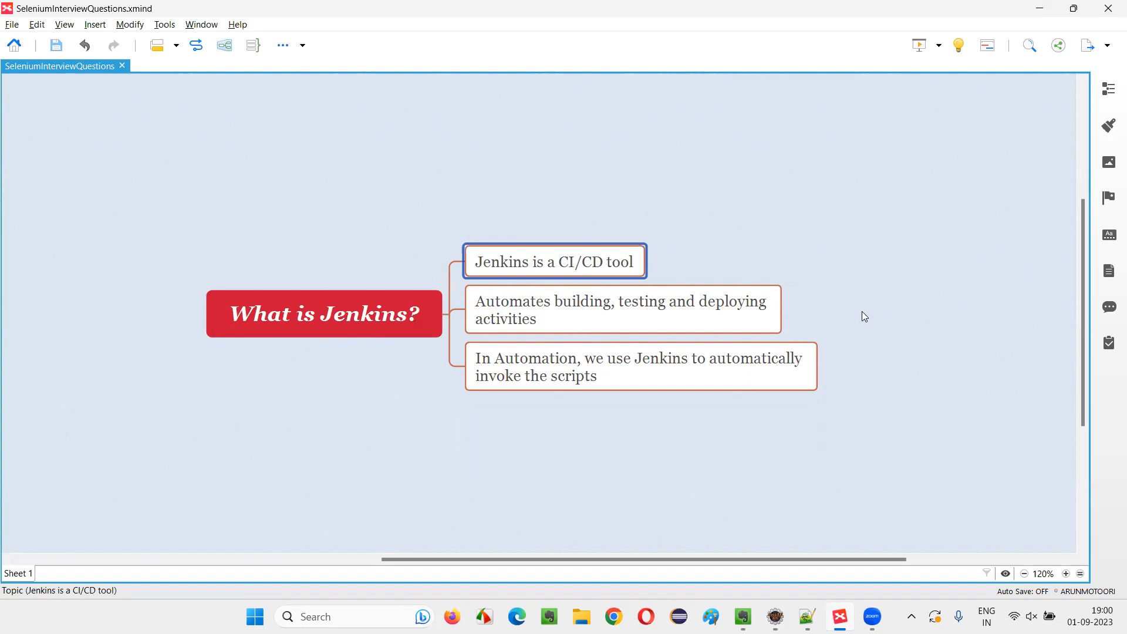
mouse_move(513, 280)
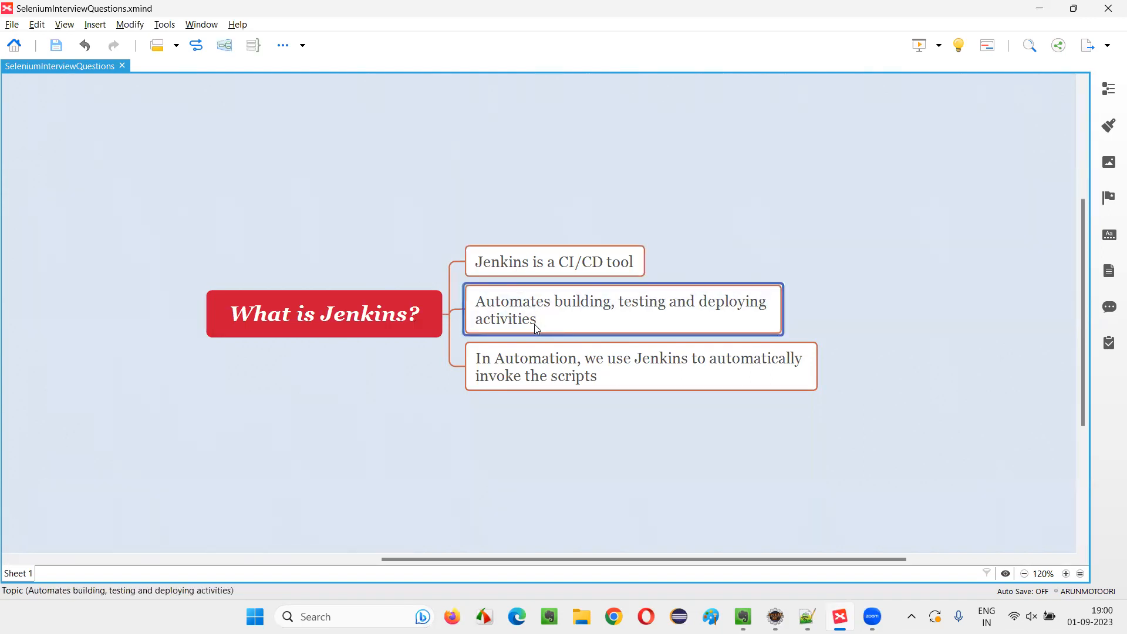
mouse_move(555, 319)
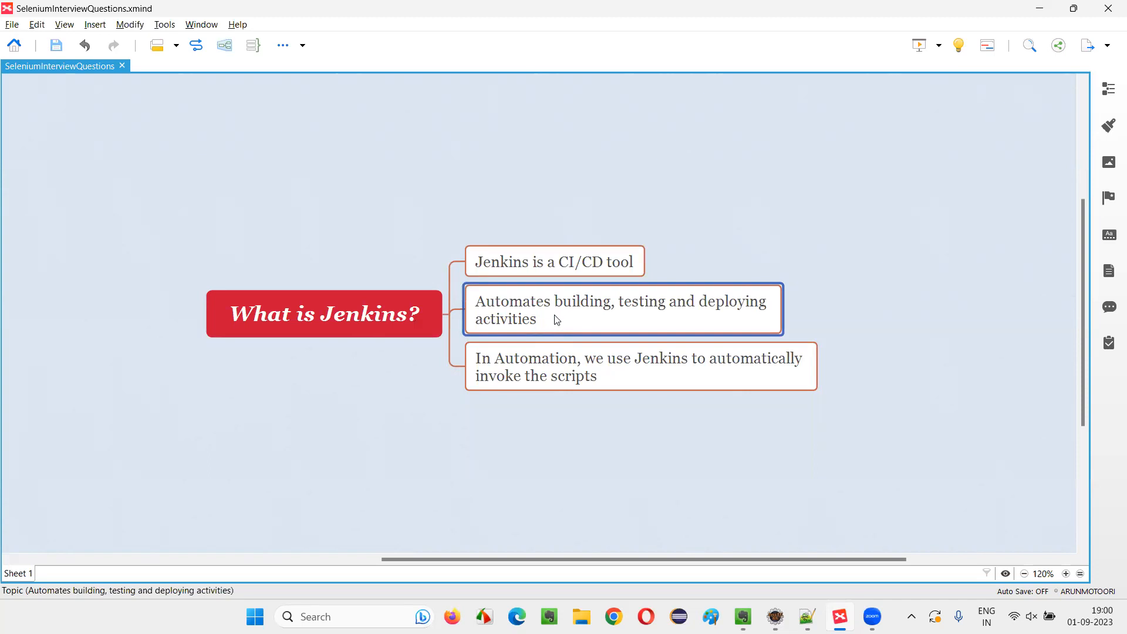
mouse_move(592, 318)
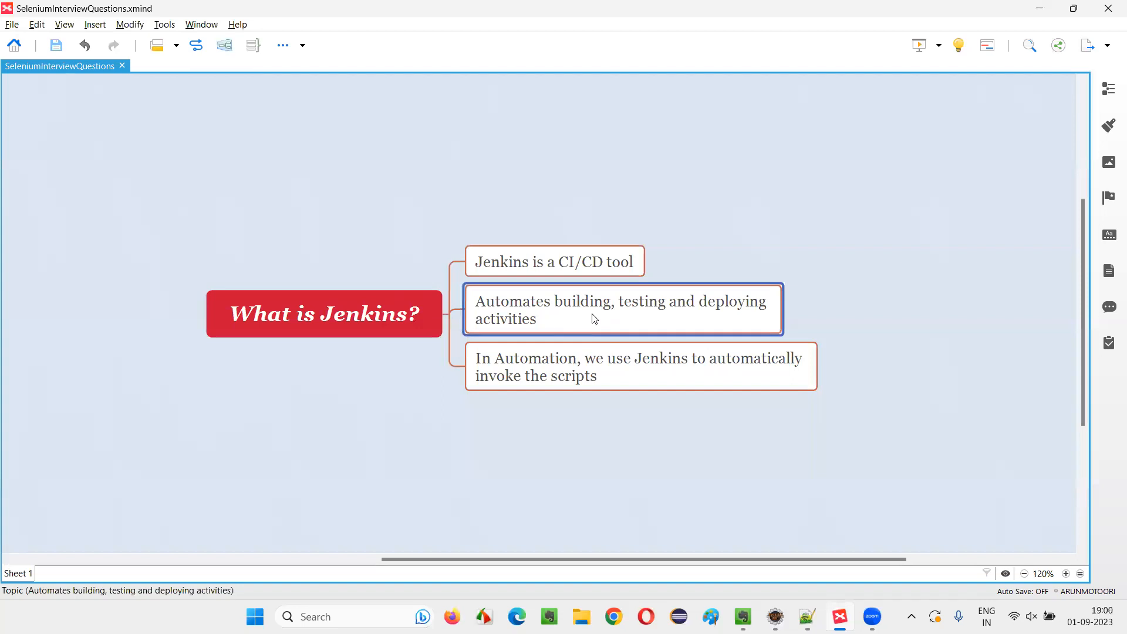
mouse_move(589, 318)
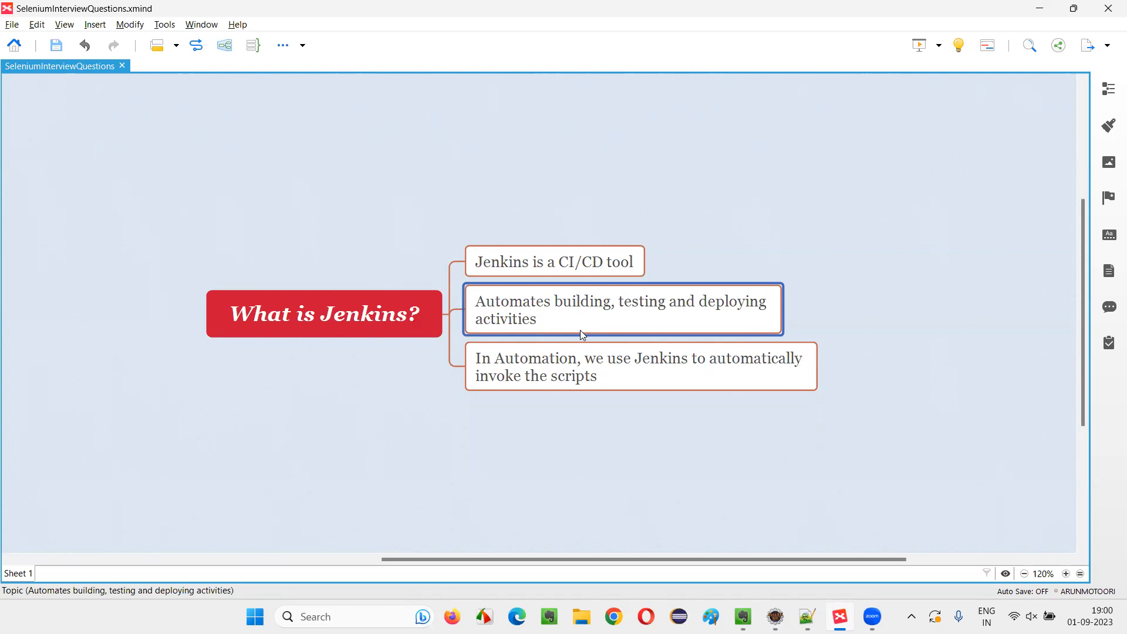
mouse_move(661, 324)
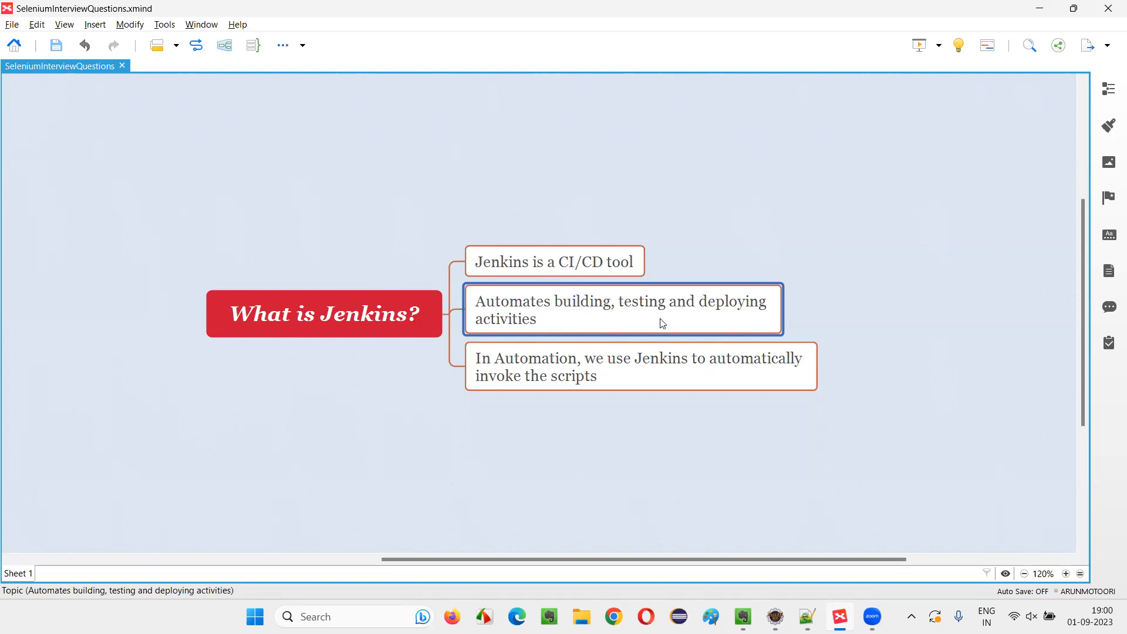
mouse_move(735, 333)
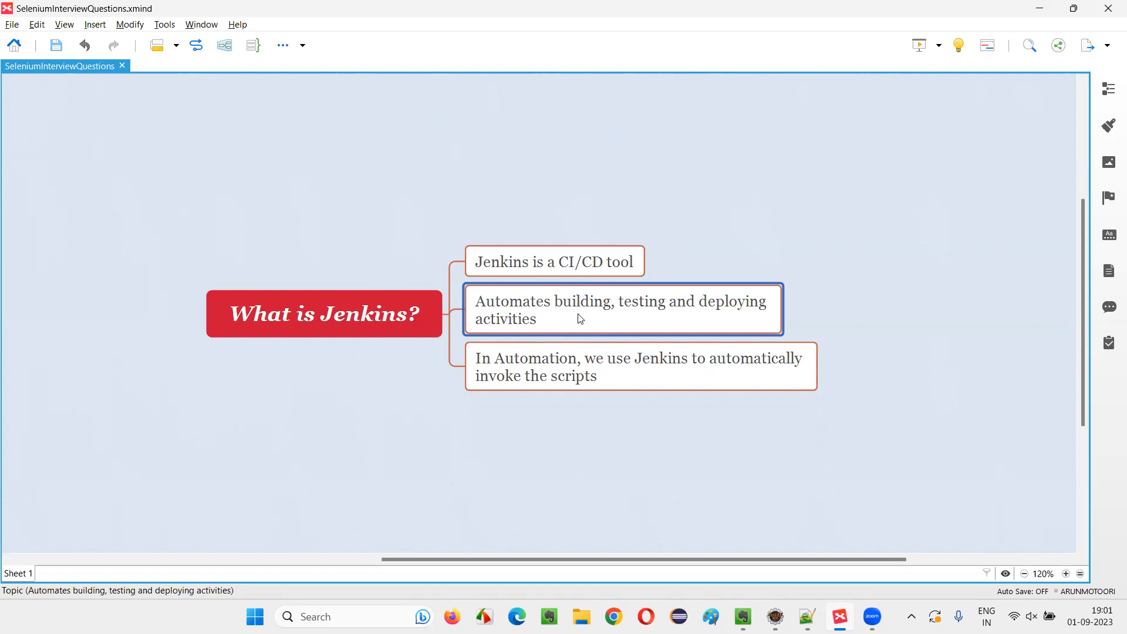
mouse_move(652, 341)
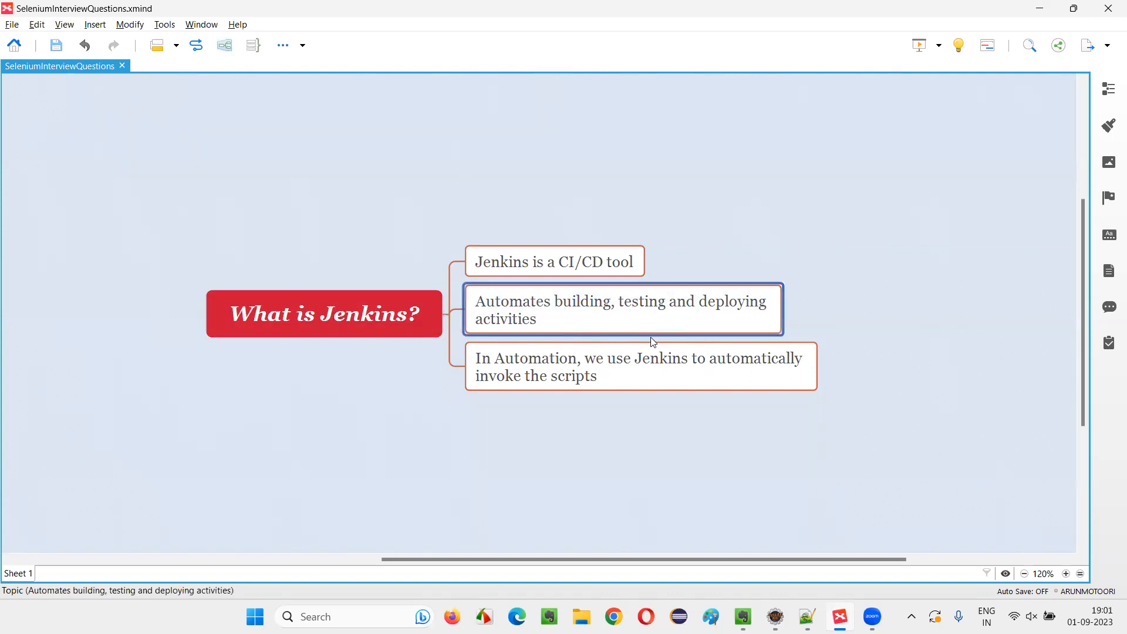
mouse_move(599, 315)
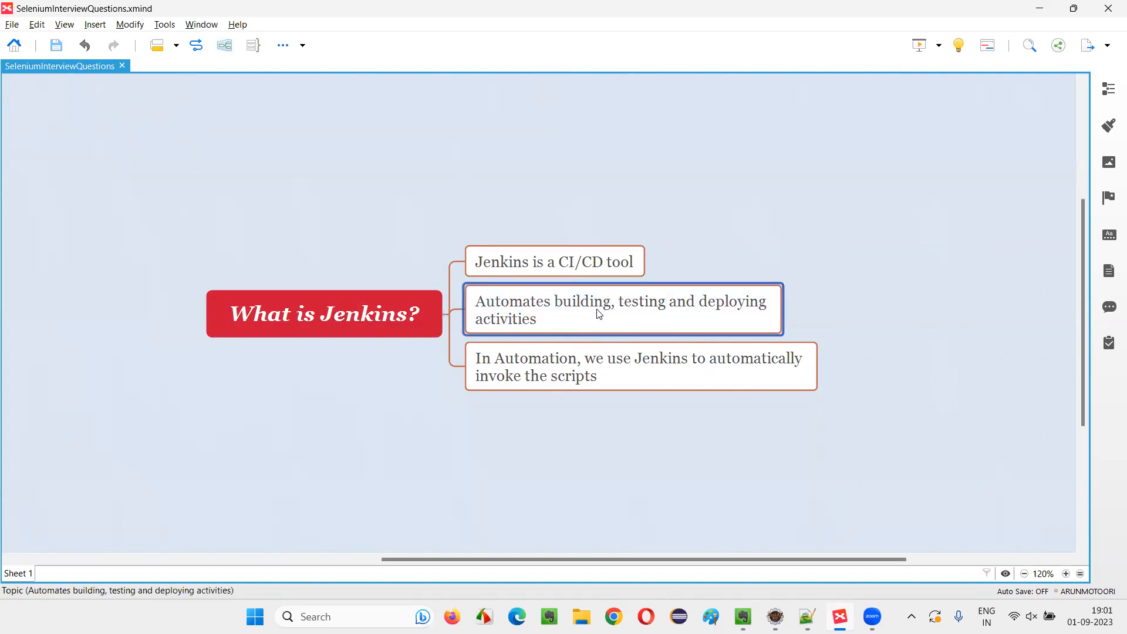
mouse_move(755, 332)
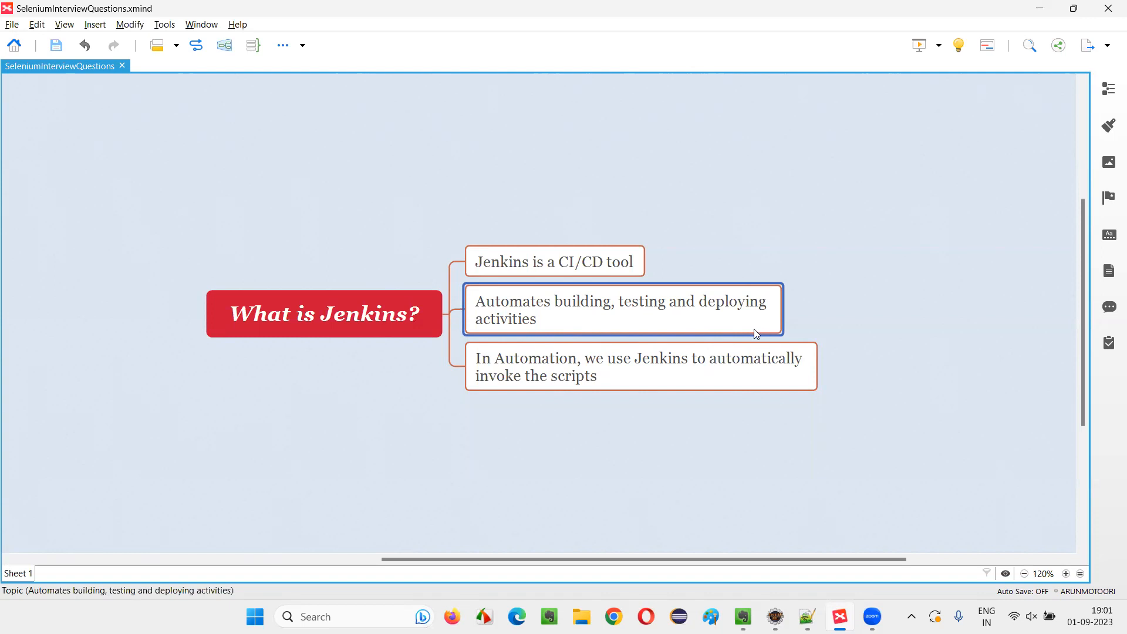
mouse_move(732, 329)
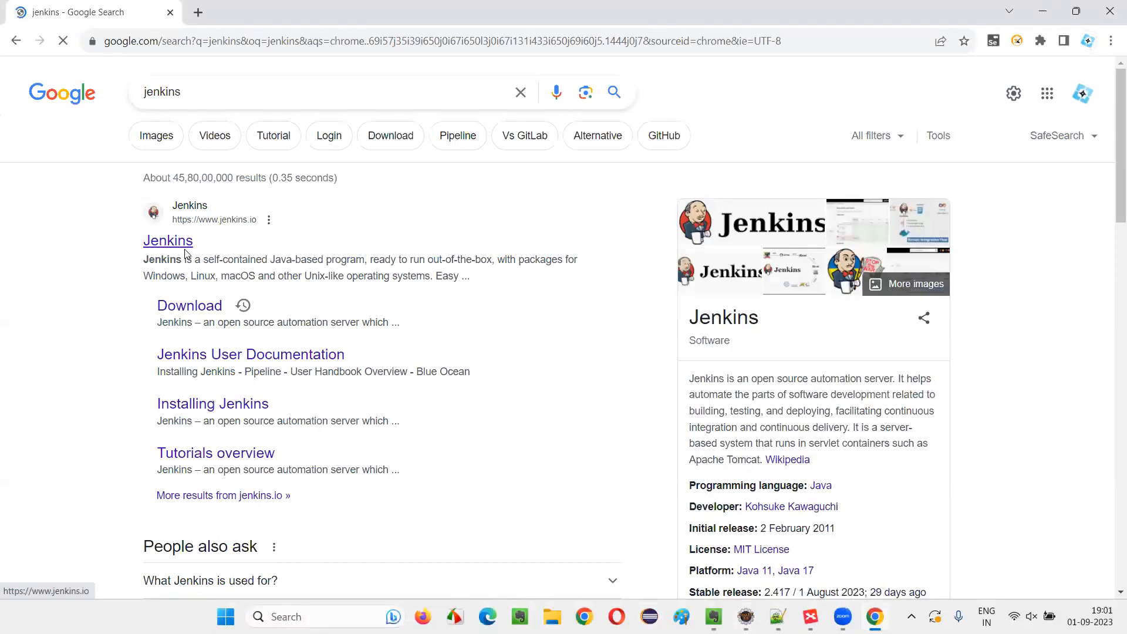
- Open the official jenkins.io homepage and scroll down to its Recent posts section
click(167, 239)
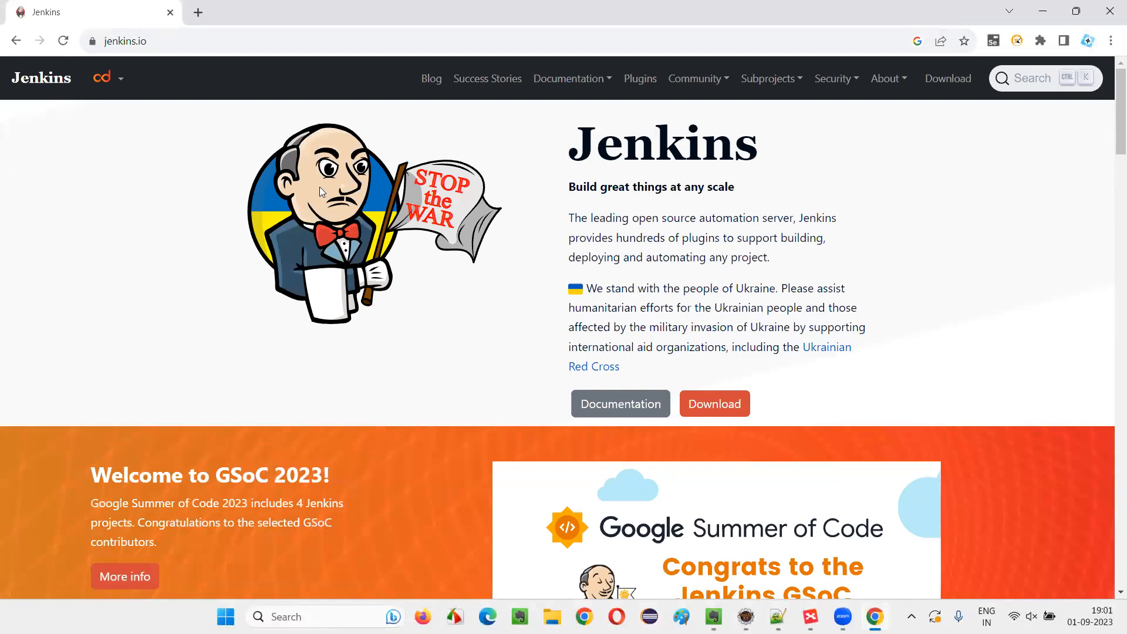
scroll(down, 3)
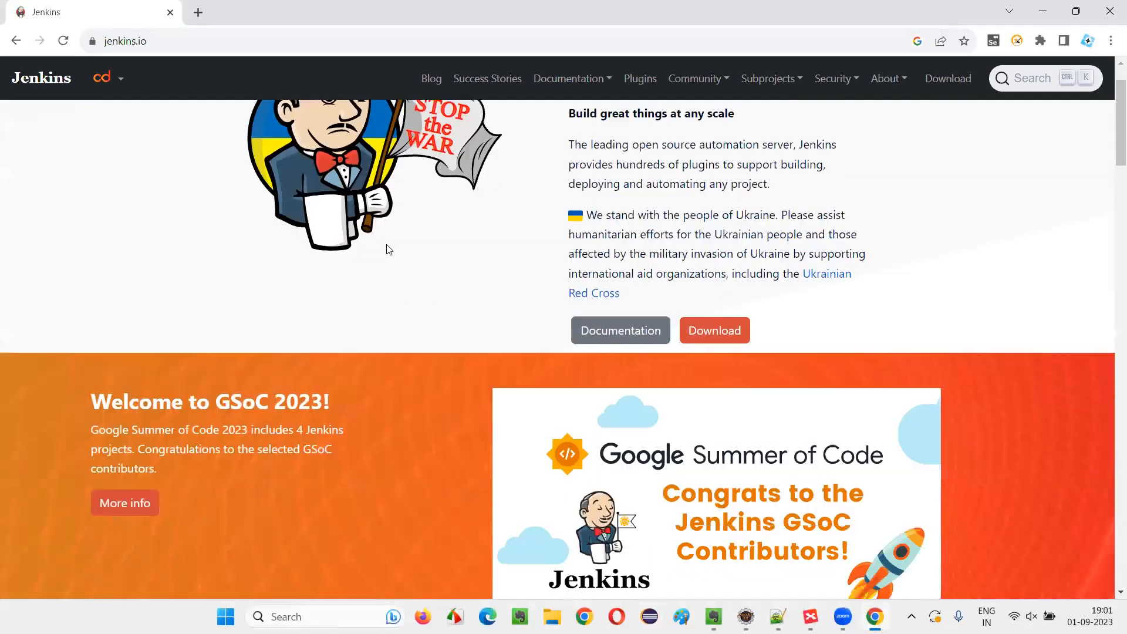
scroll(down, 3)
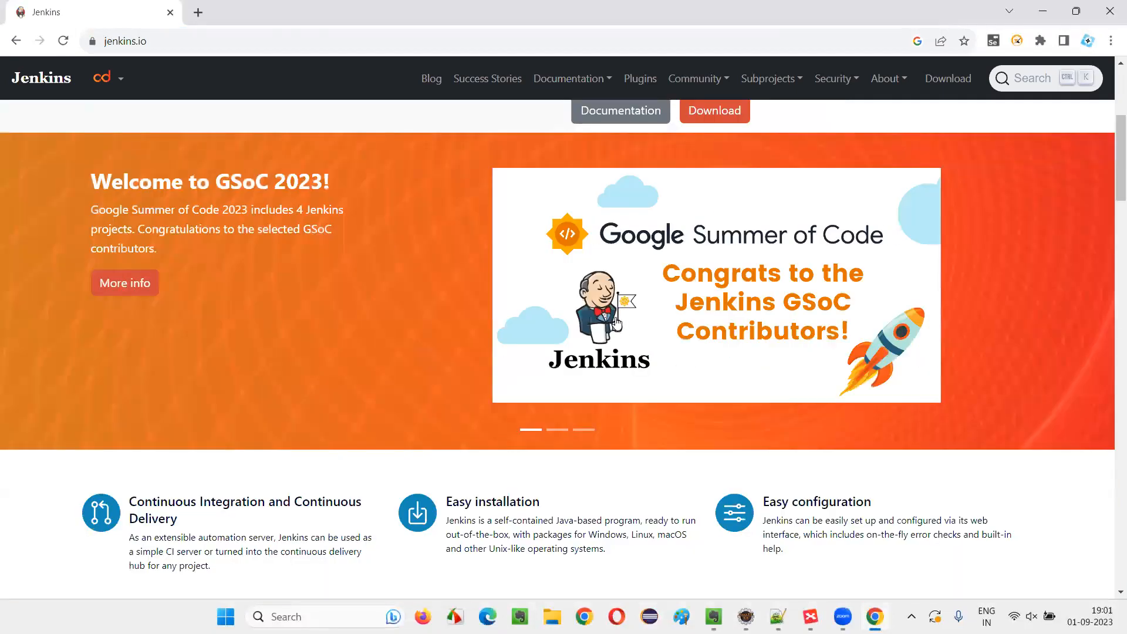
scroll(down, 3)
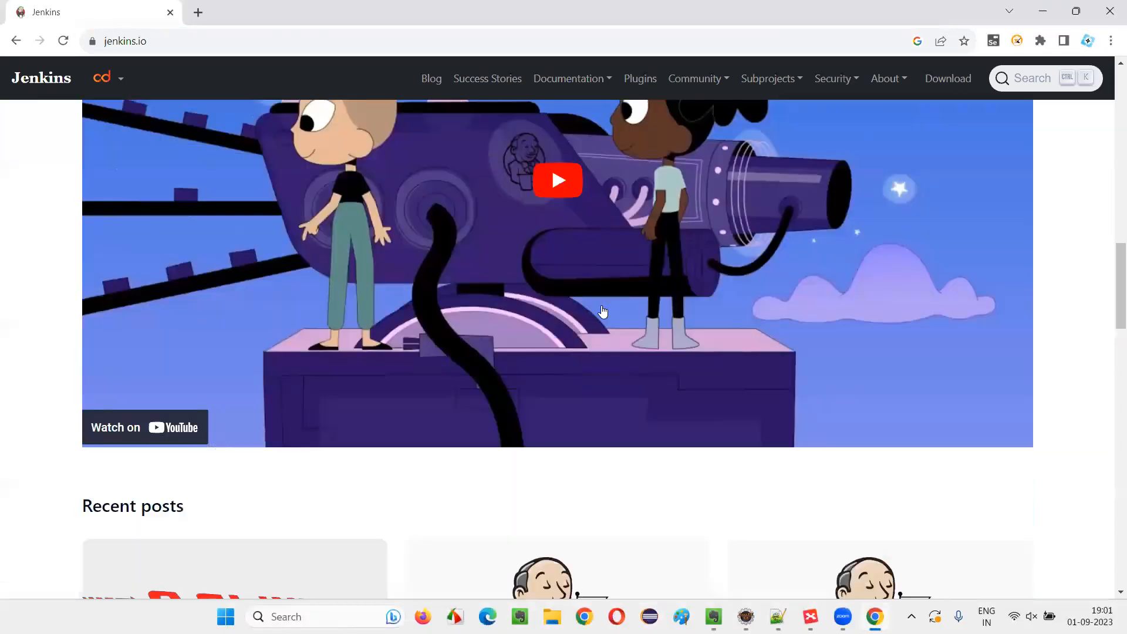
scroll(down, 3)
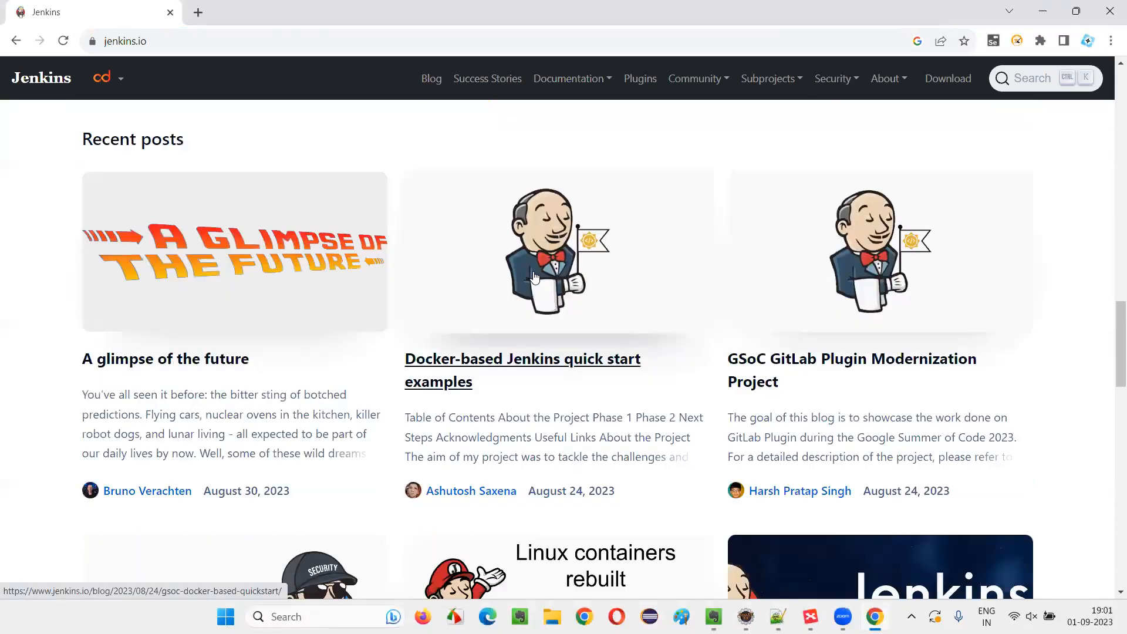
mouse_move(546, 304)
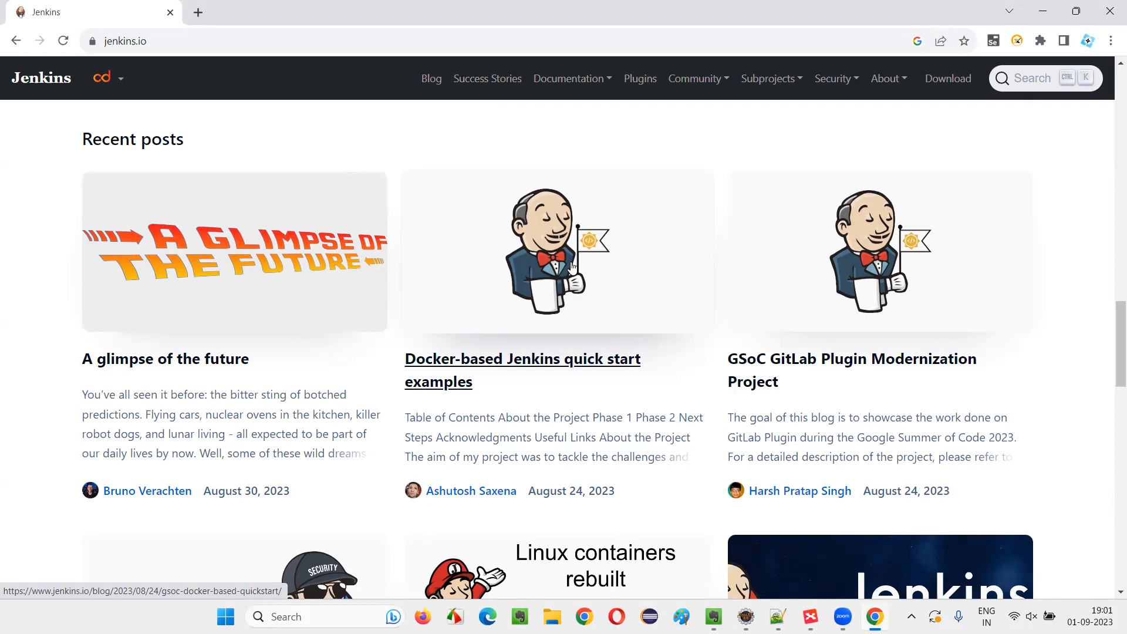
mouse_move(553, 287)
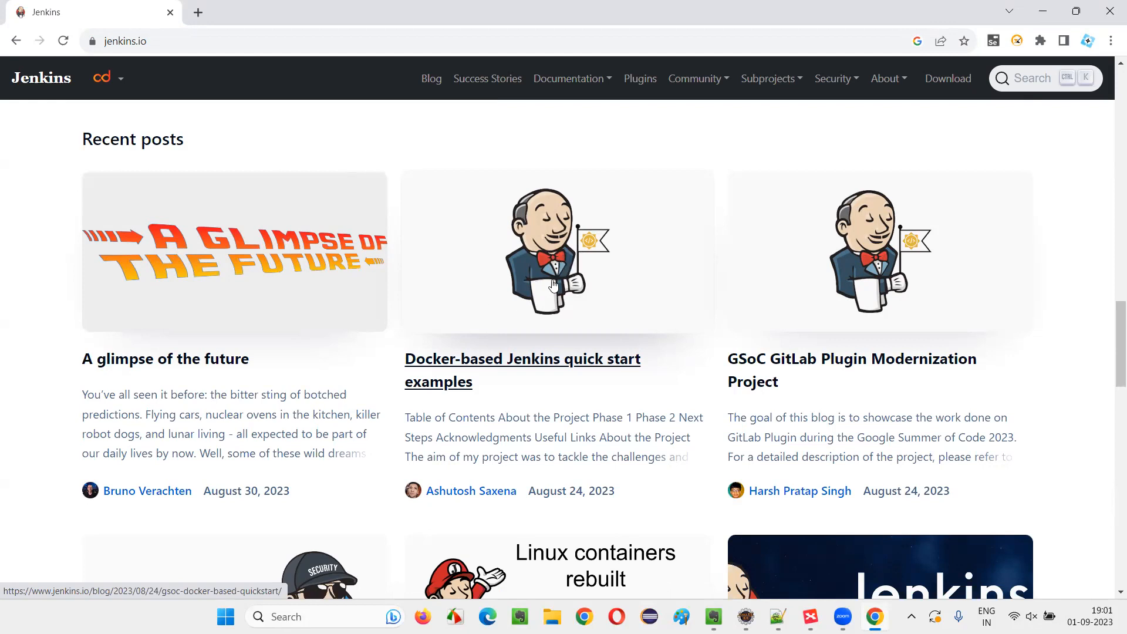
mouse_move(570, 266)
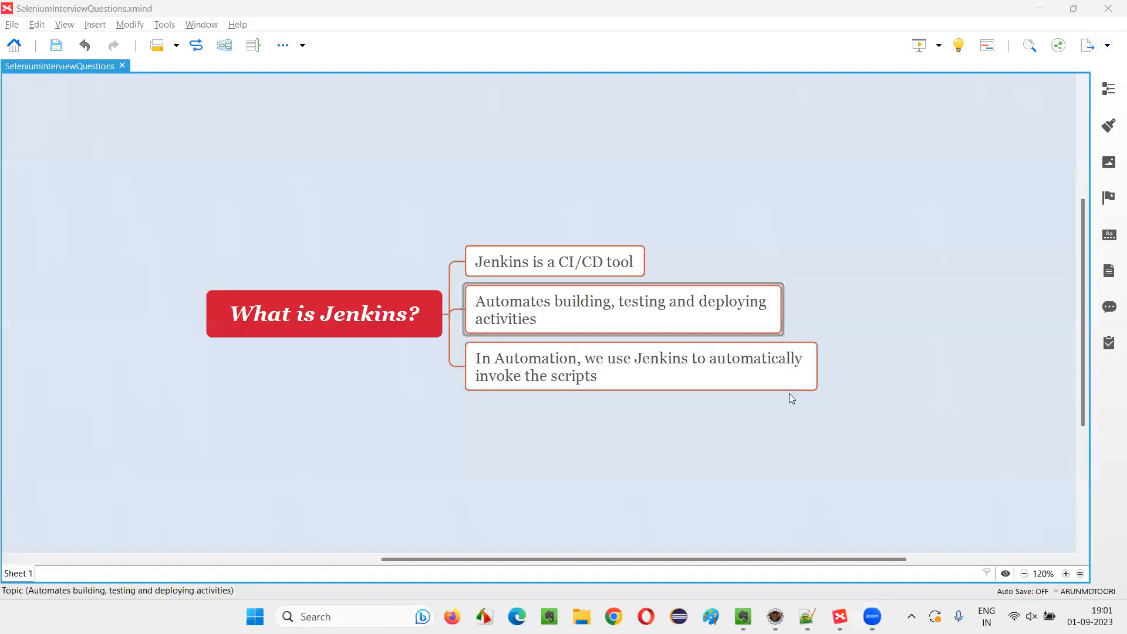
mouse_move(566, 321)
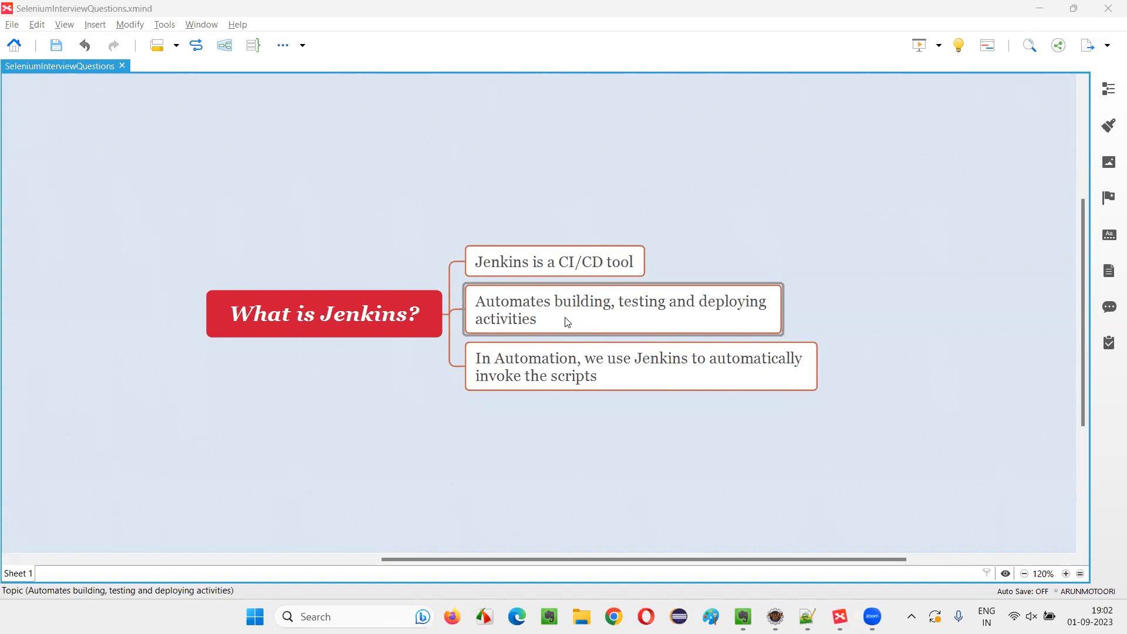
mouse_move(575, 317)
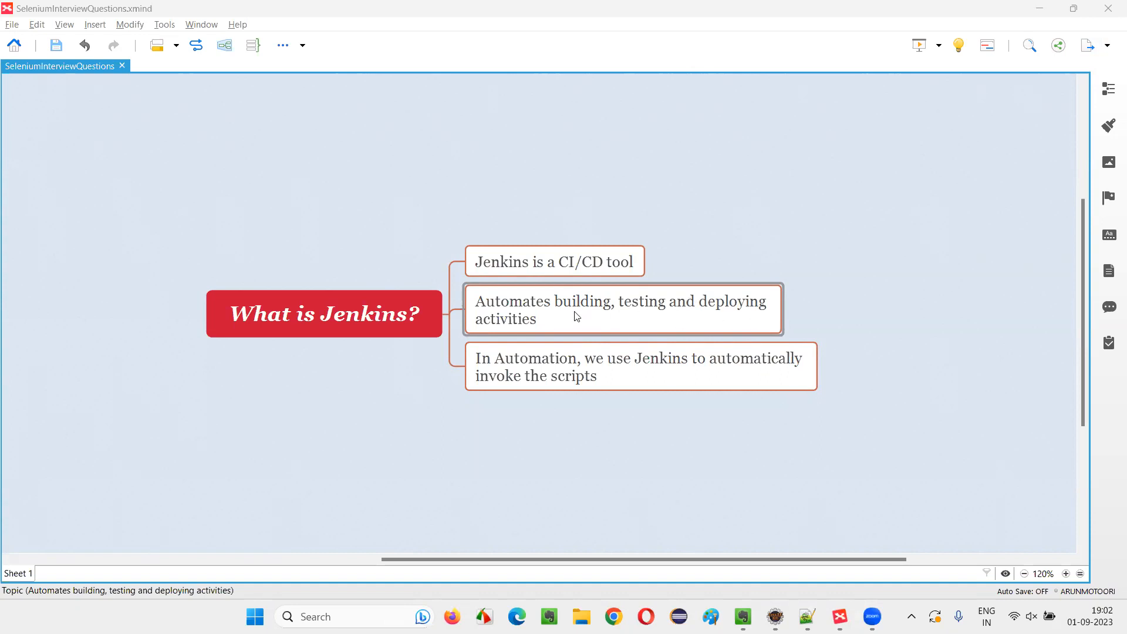
click(324, 313)
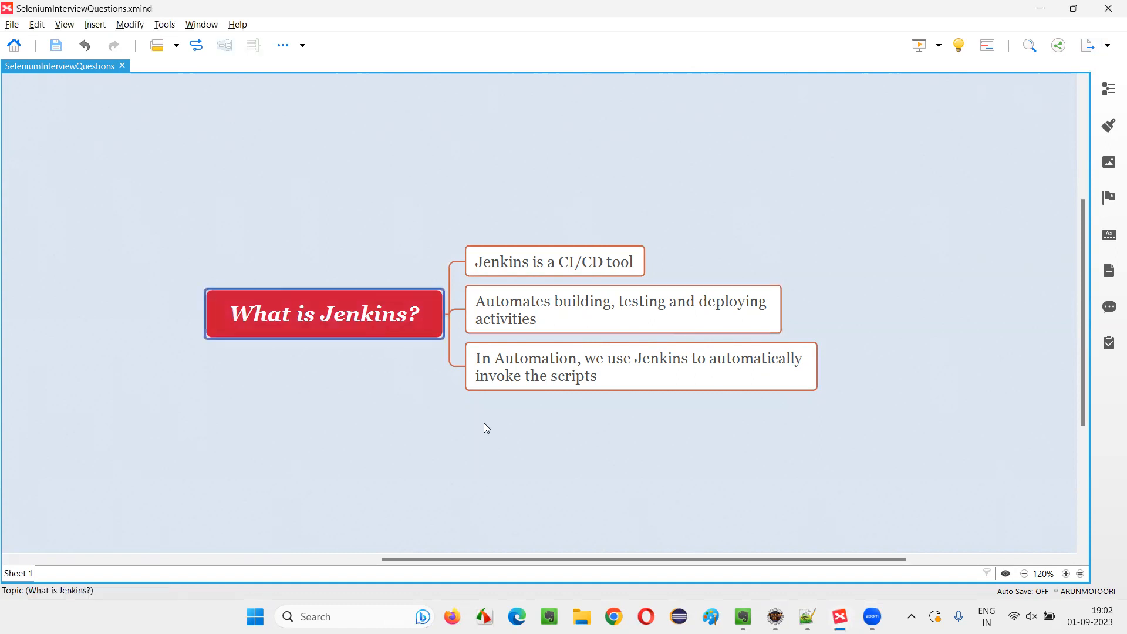
mouse_move(332, 325)
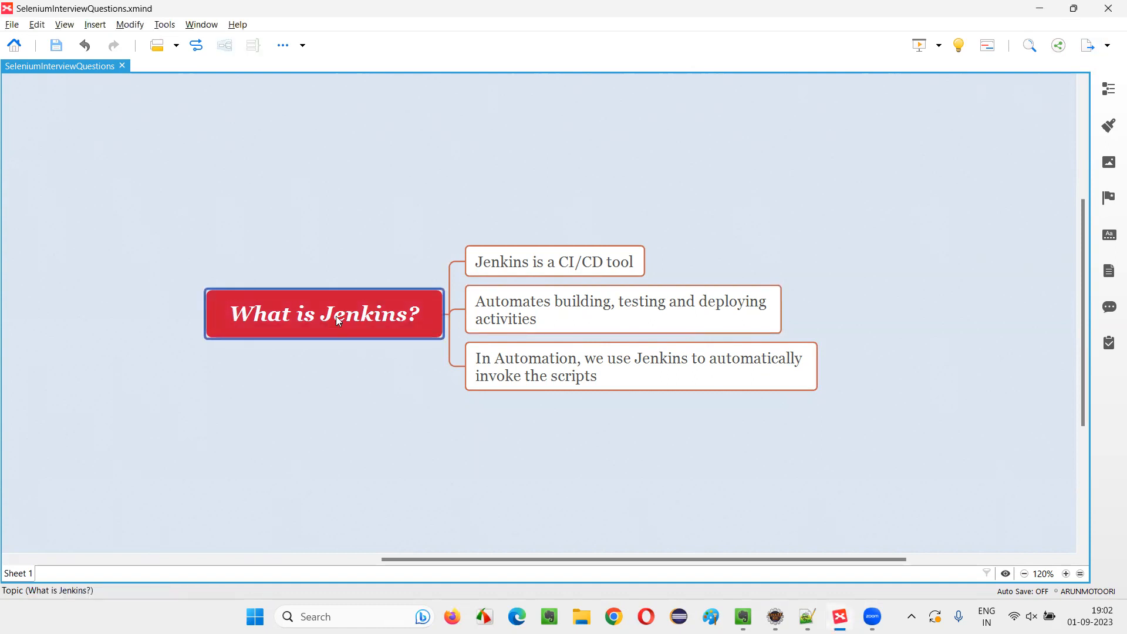
click(640, 367)
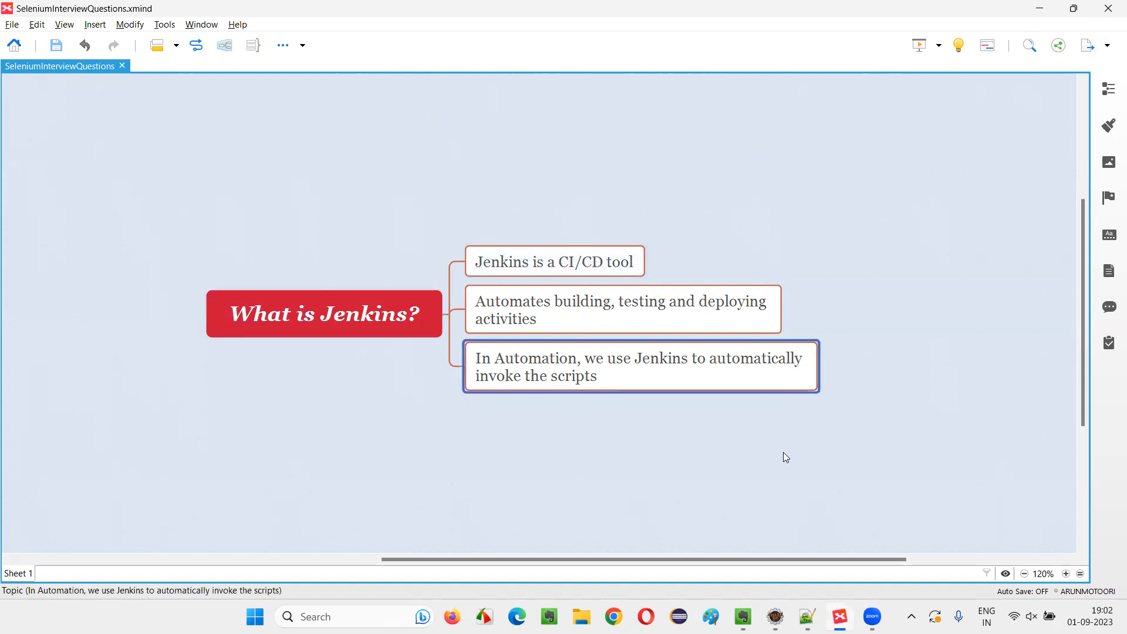
mouse_move(777, 458)
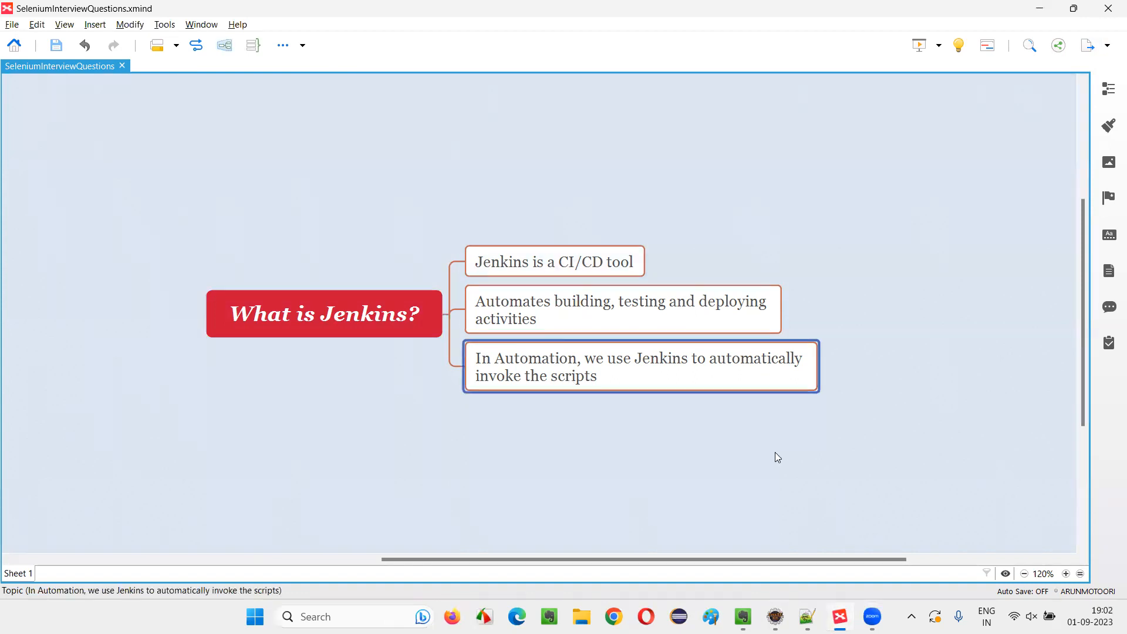
mouse_move(772, 460)
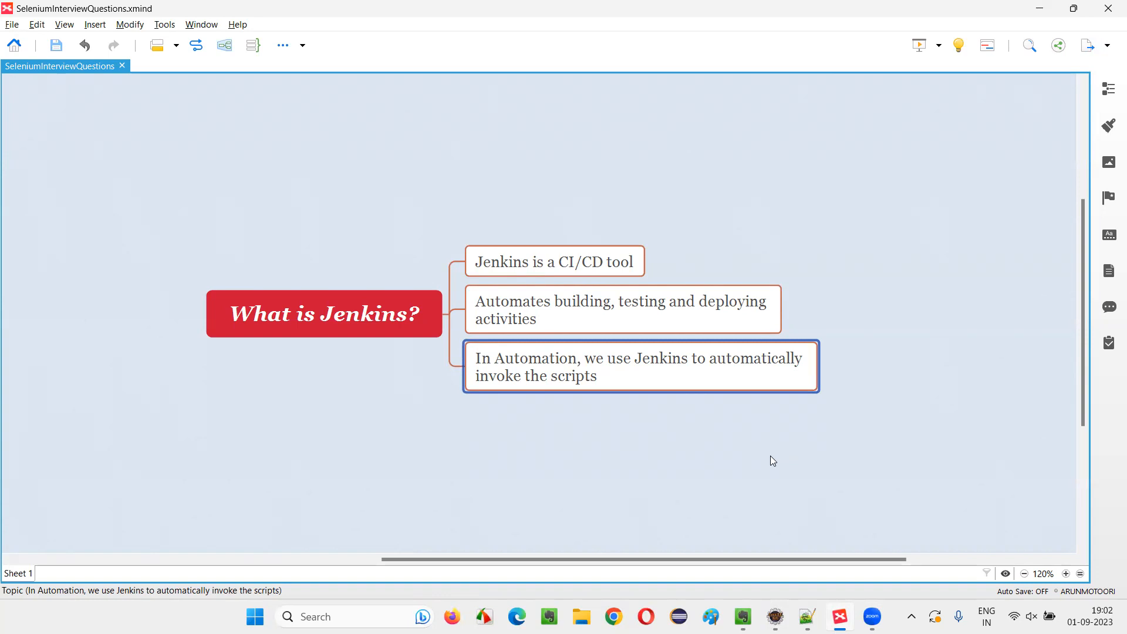
mouse_move(772, 464)
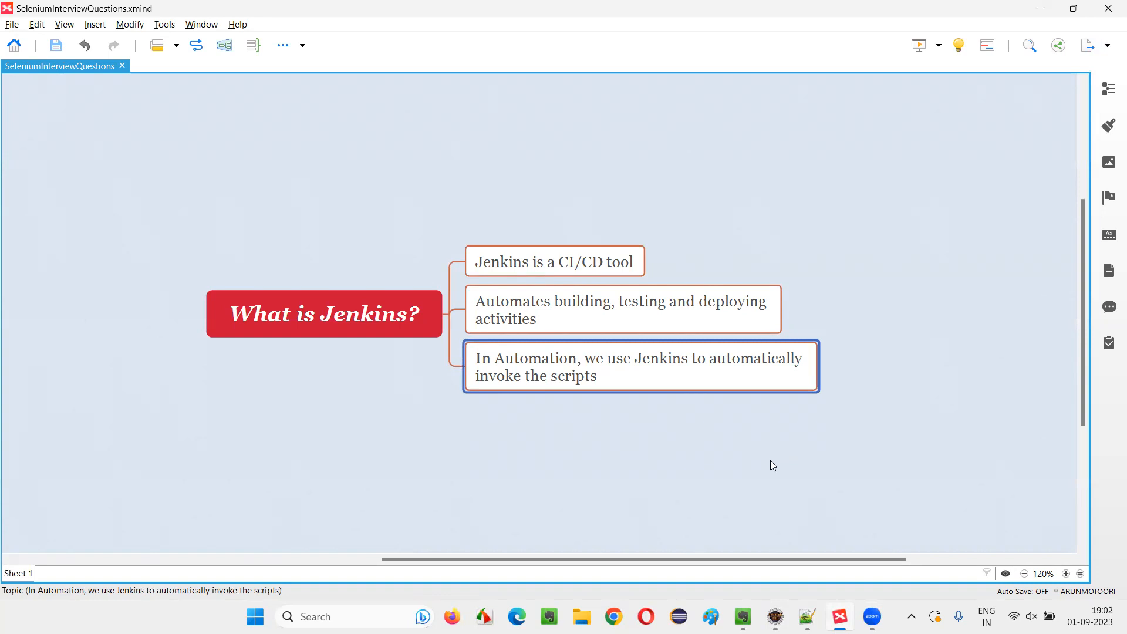
mouse_move(325, 183)
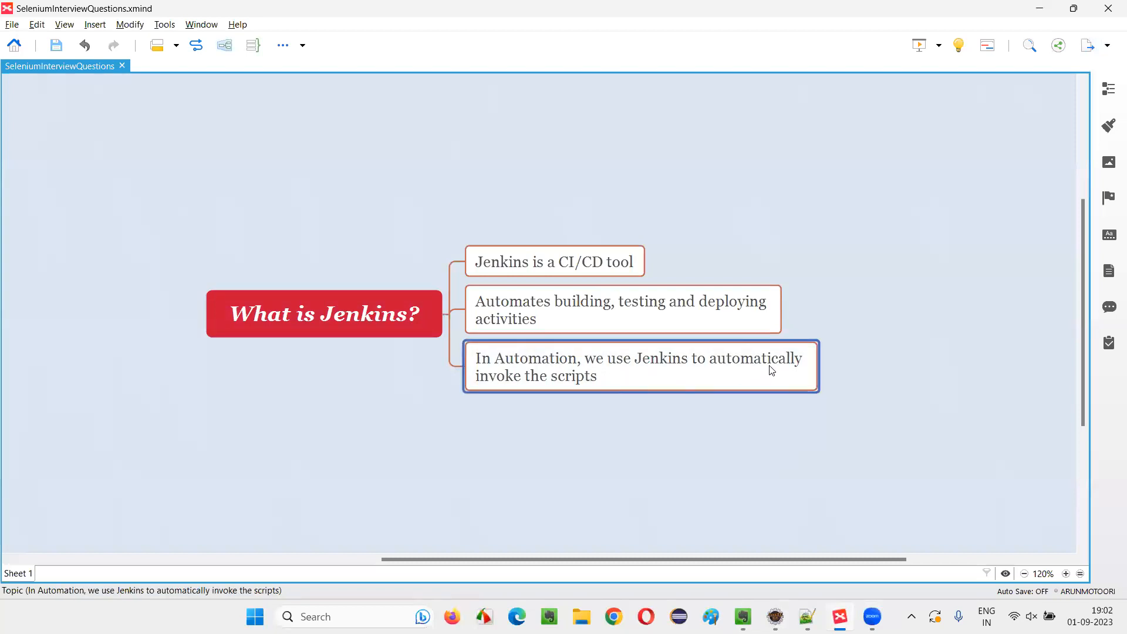
mouse_move(620, 398)
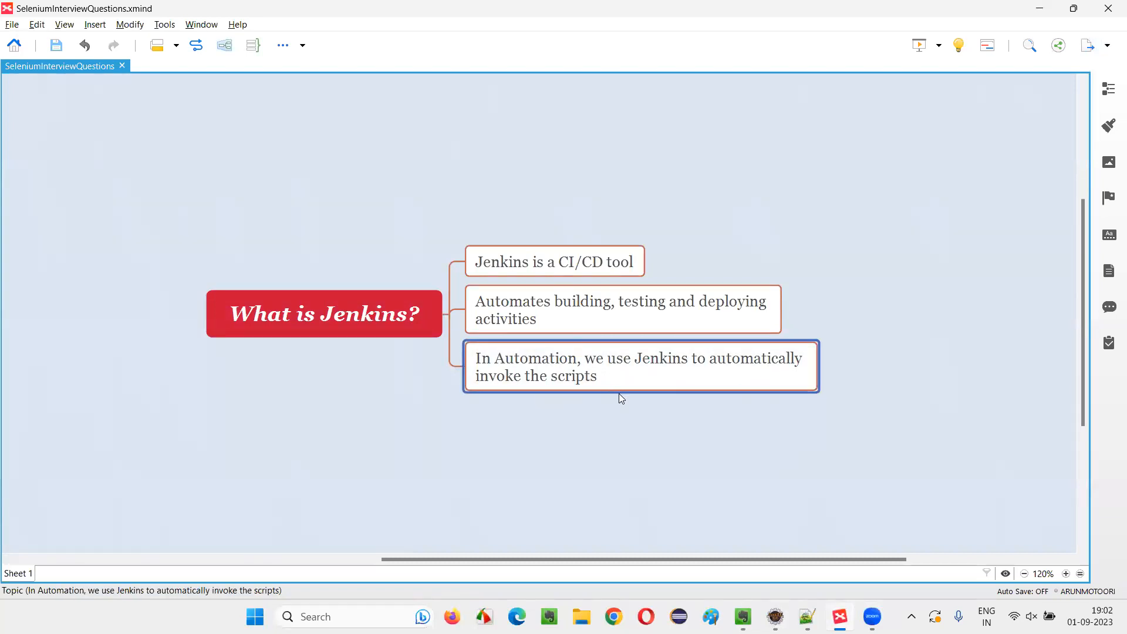
mouse_move(611, 399)
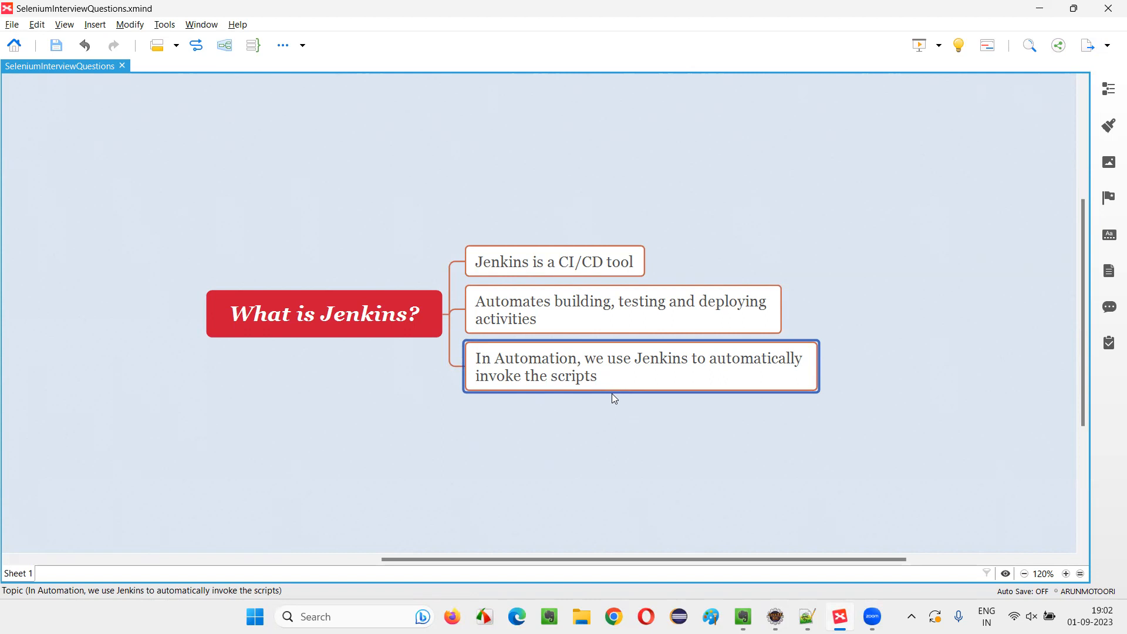
mouse_move(614, 401)
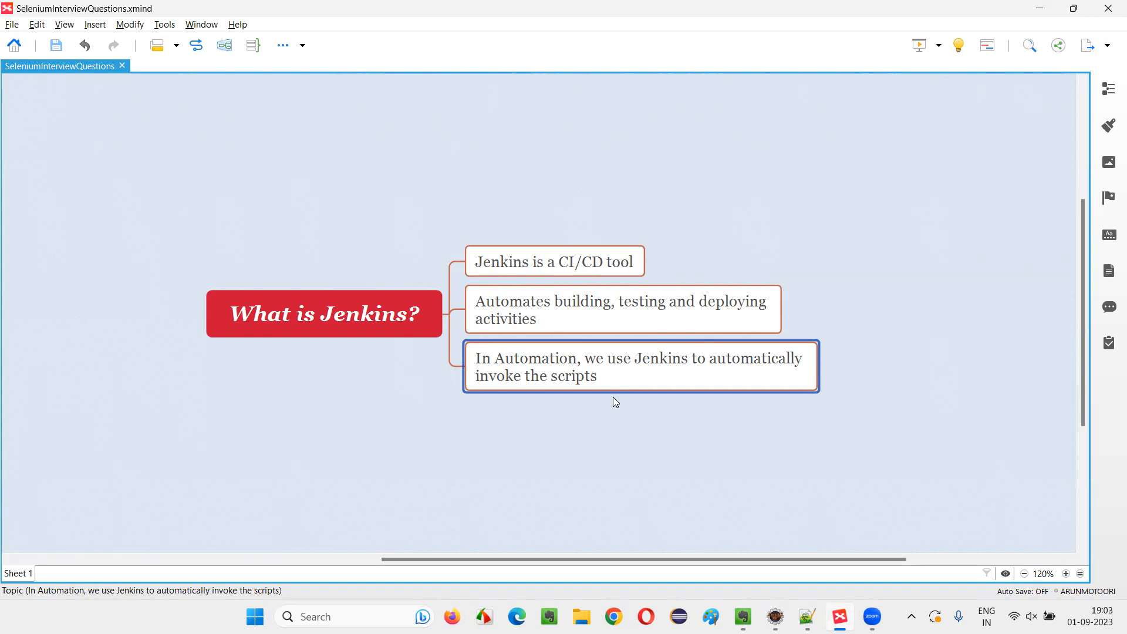
mouse_move(614, 395)
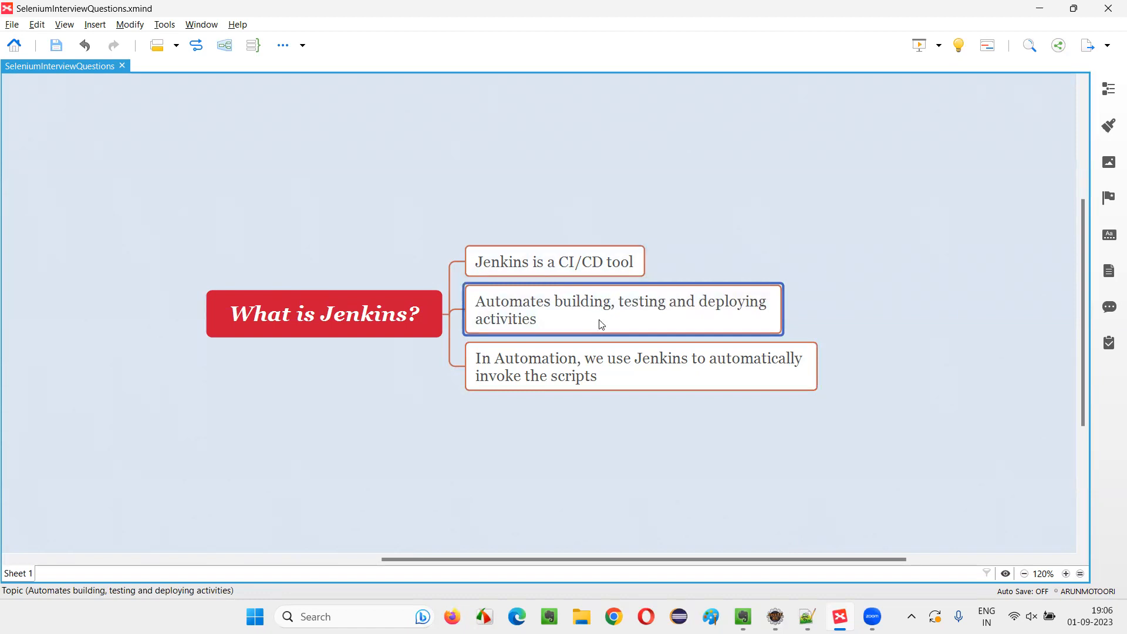
mouse_move(656, 319)
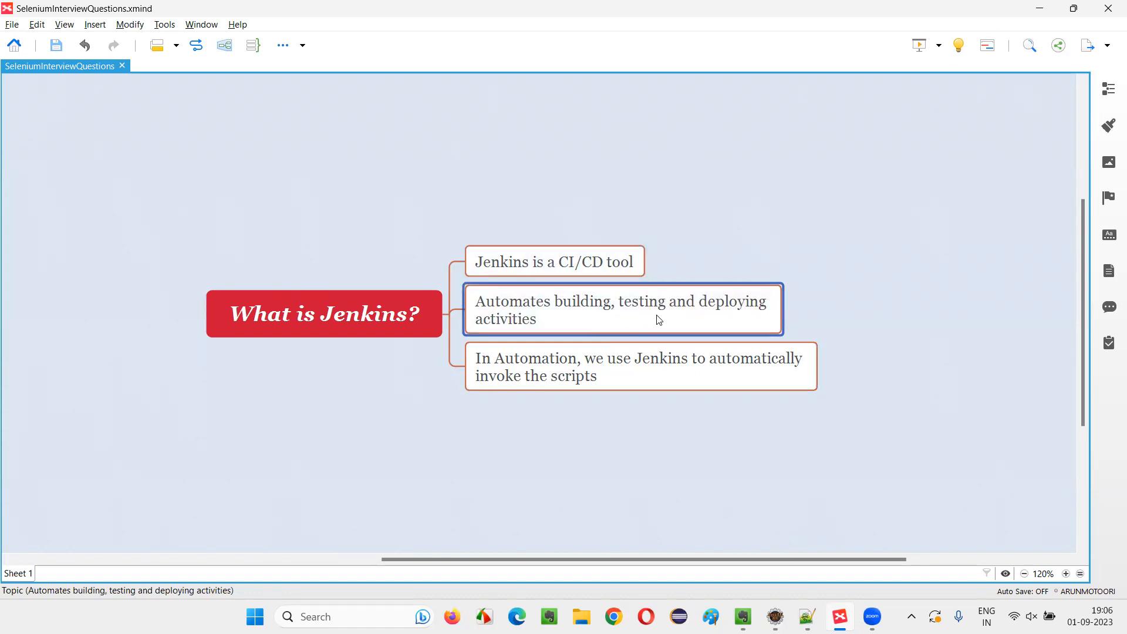
mouse_move(746, 332)
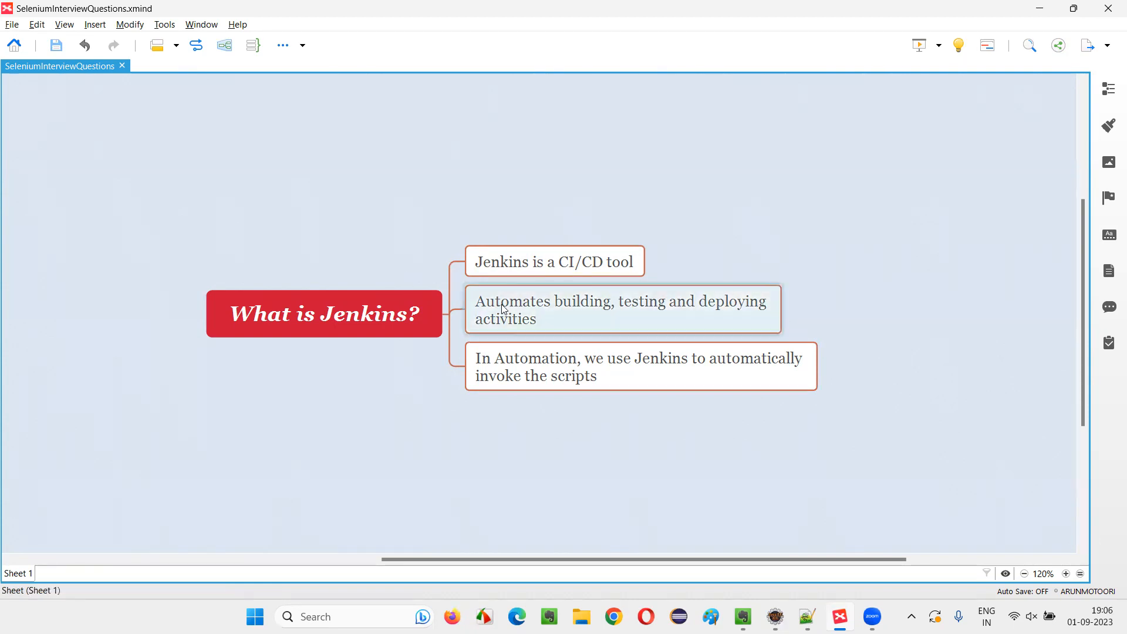
click(640, 366)
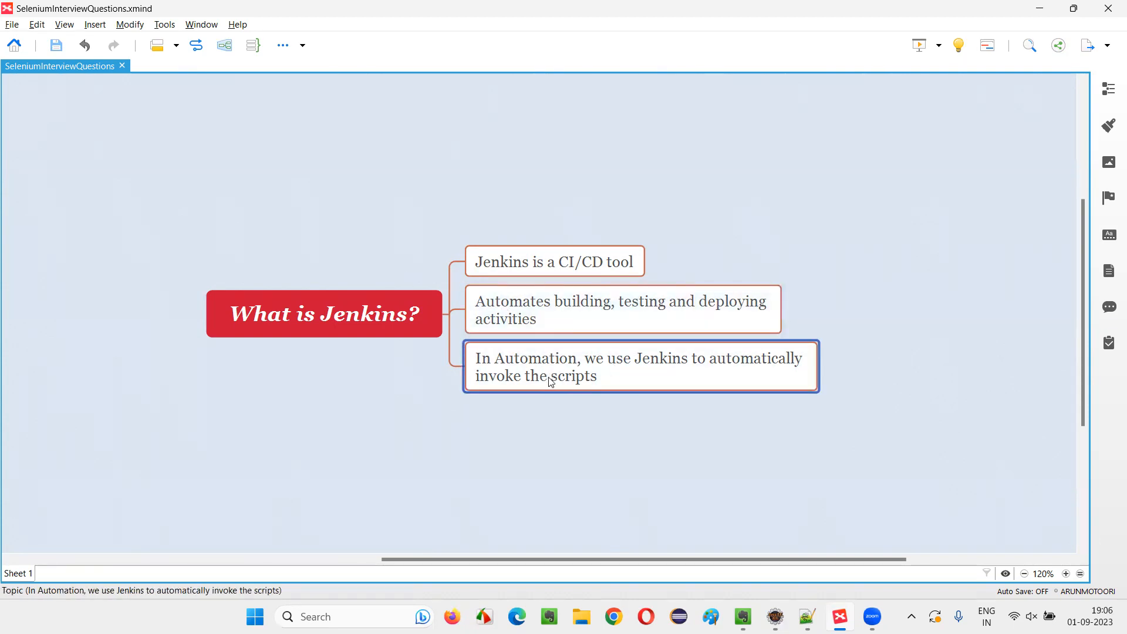
click(553, 260)
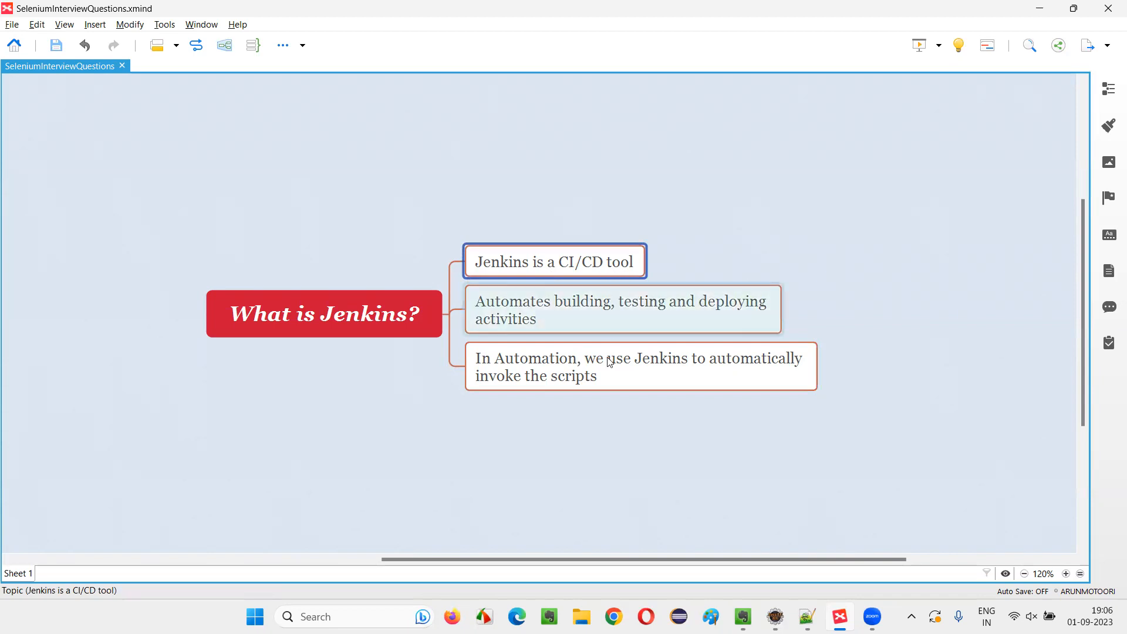
click(640, 366)
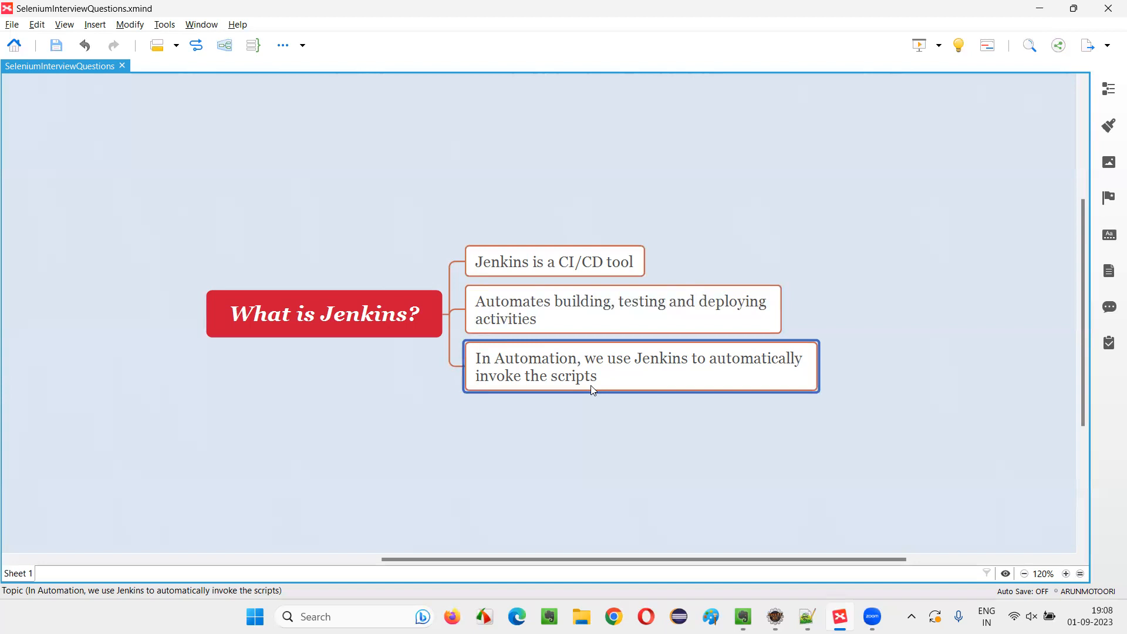
click(324, 315)
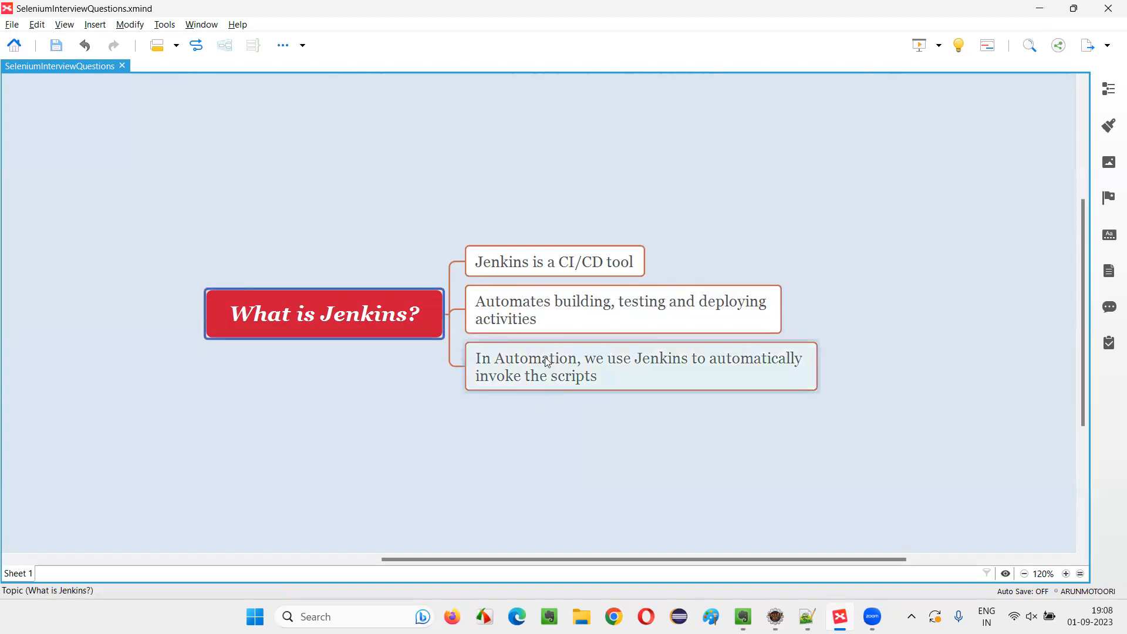
click(552, 260)
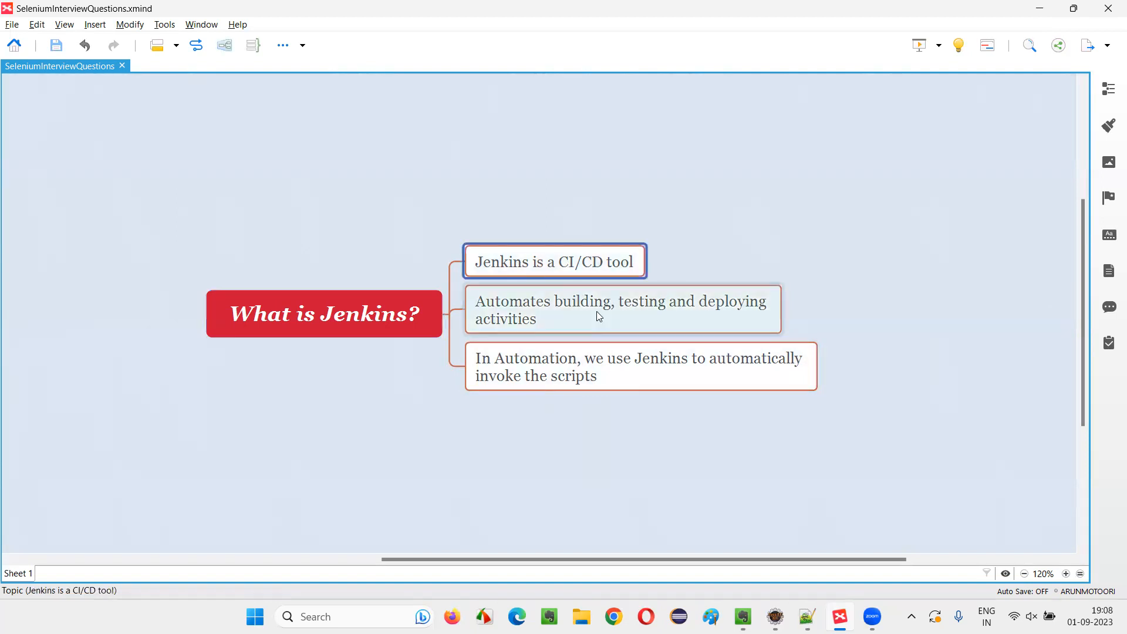
click(324, 314)
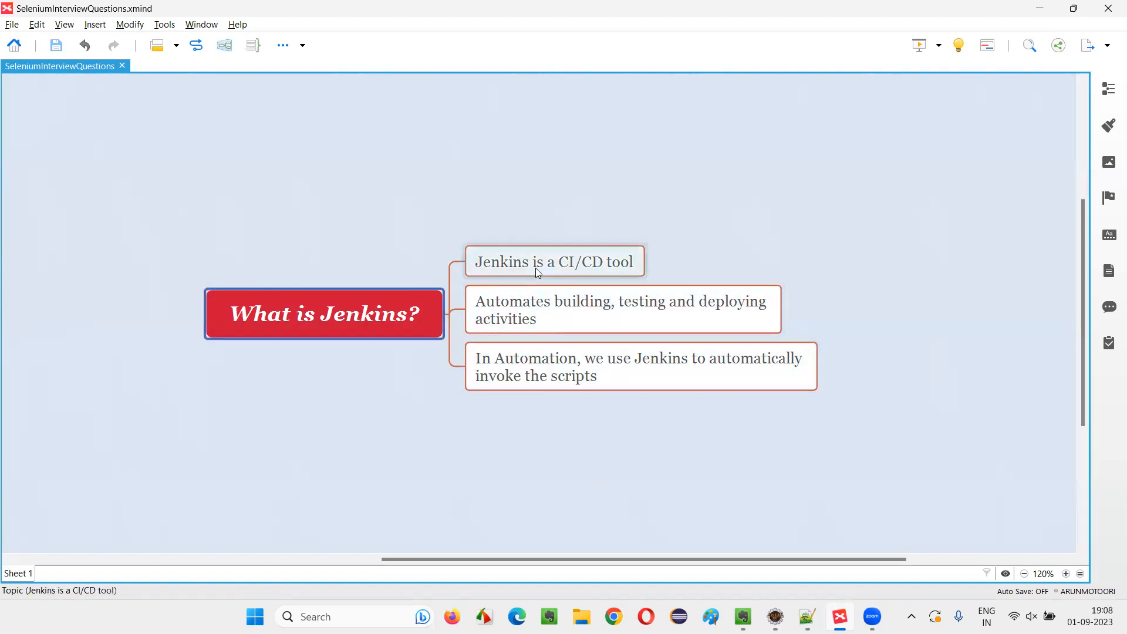
click(622, 309)
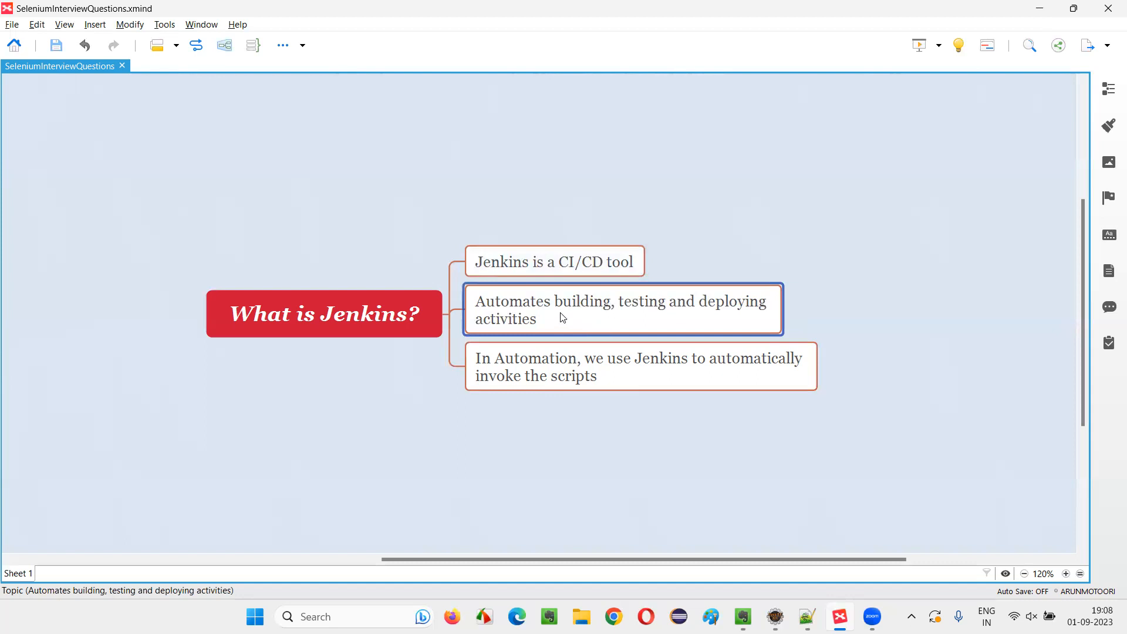
mouse_move(575, 282)
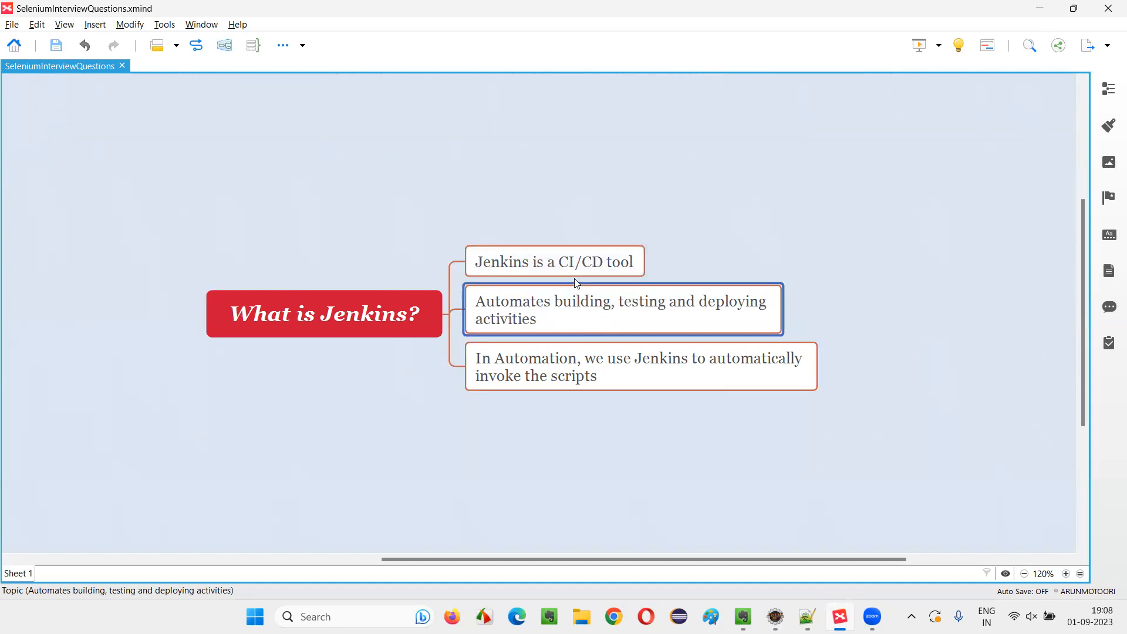
click(553, 261)
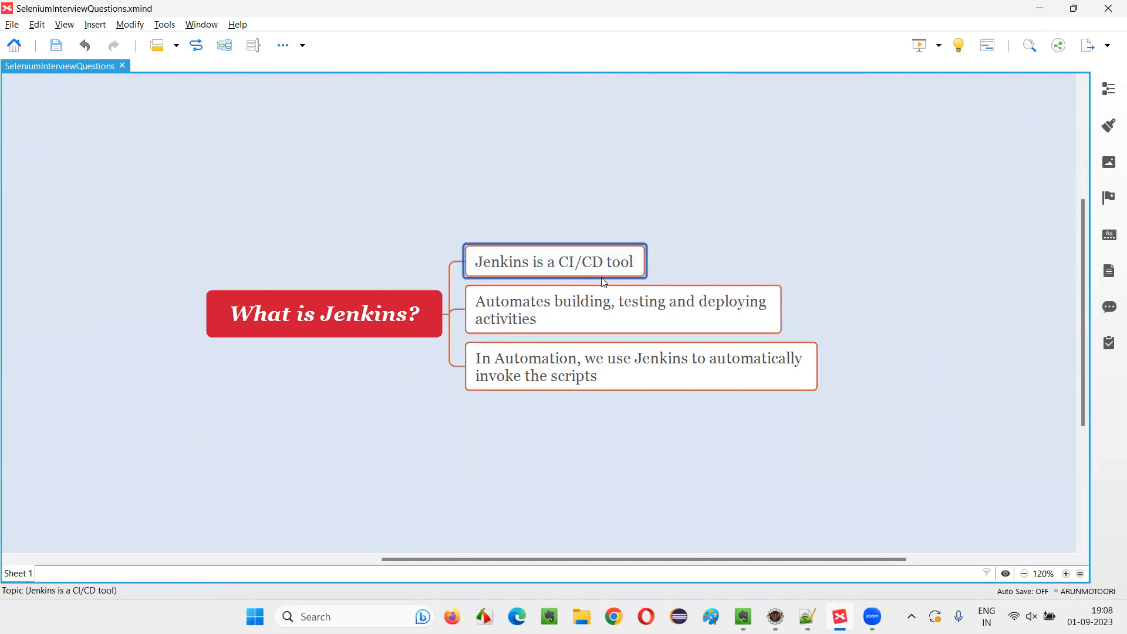
click(622, 309)
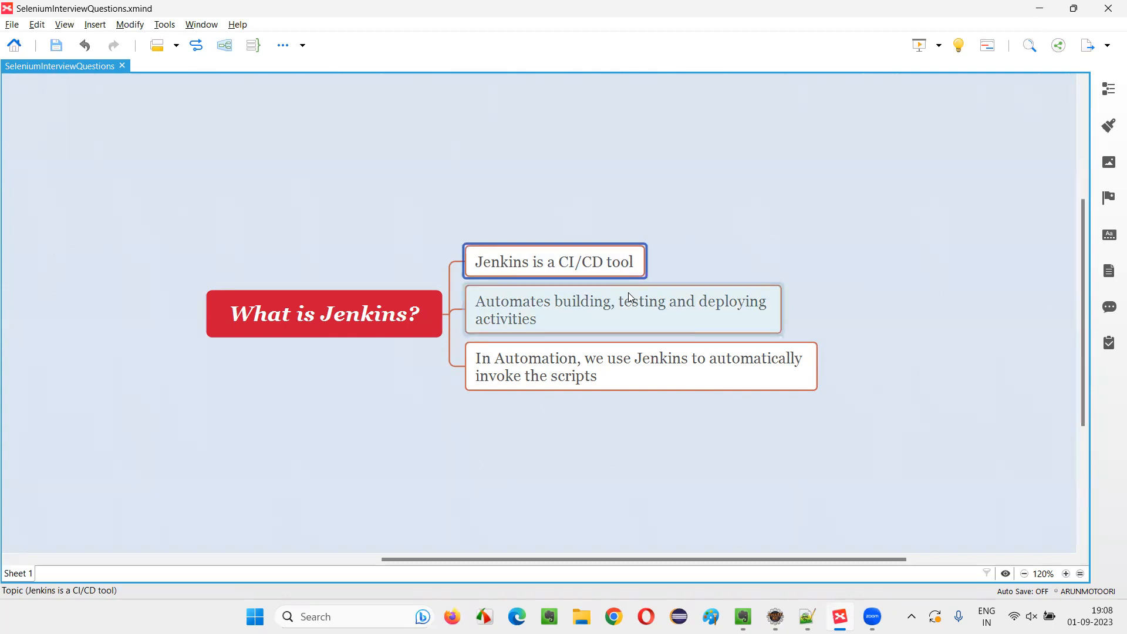
click(622, 309)
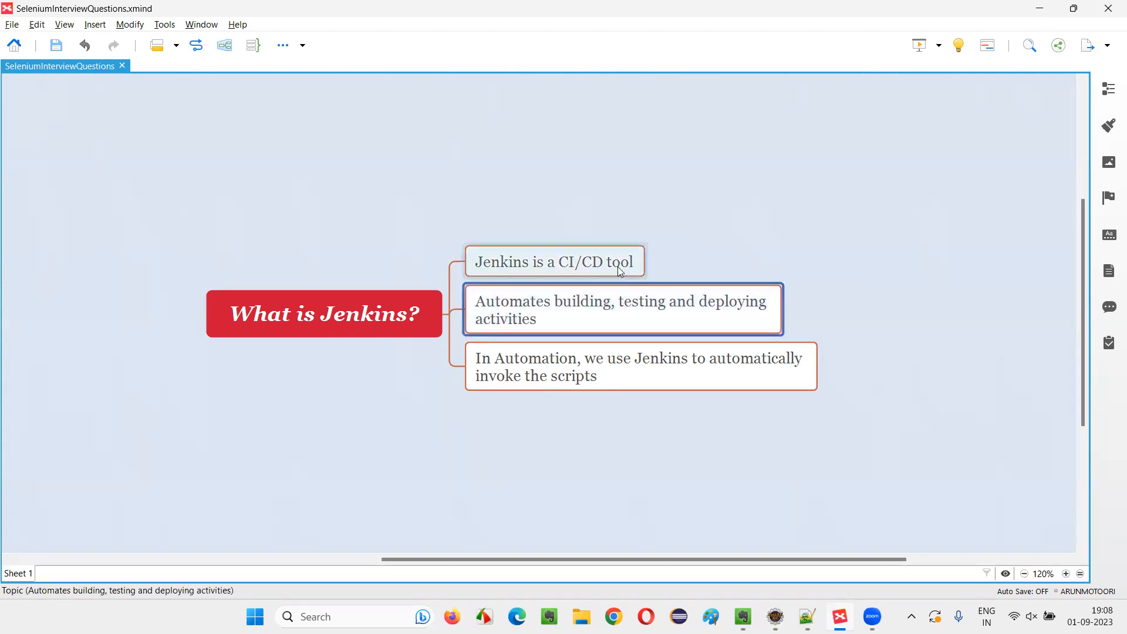
click(553, 261)
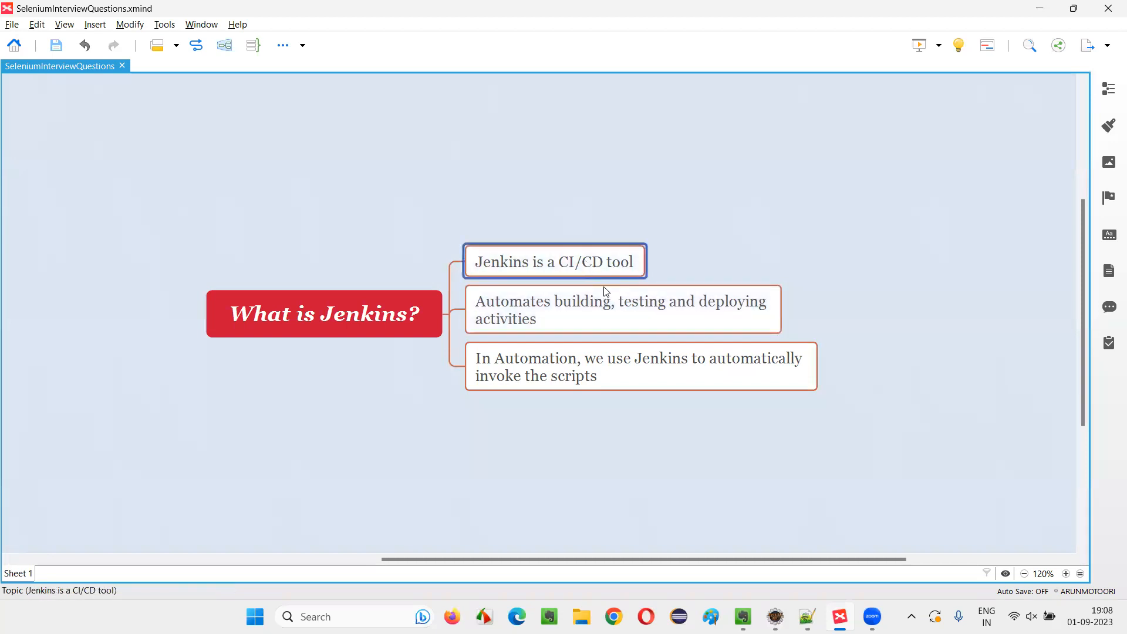
click(622, 309)
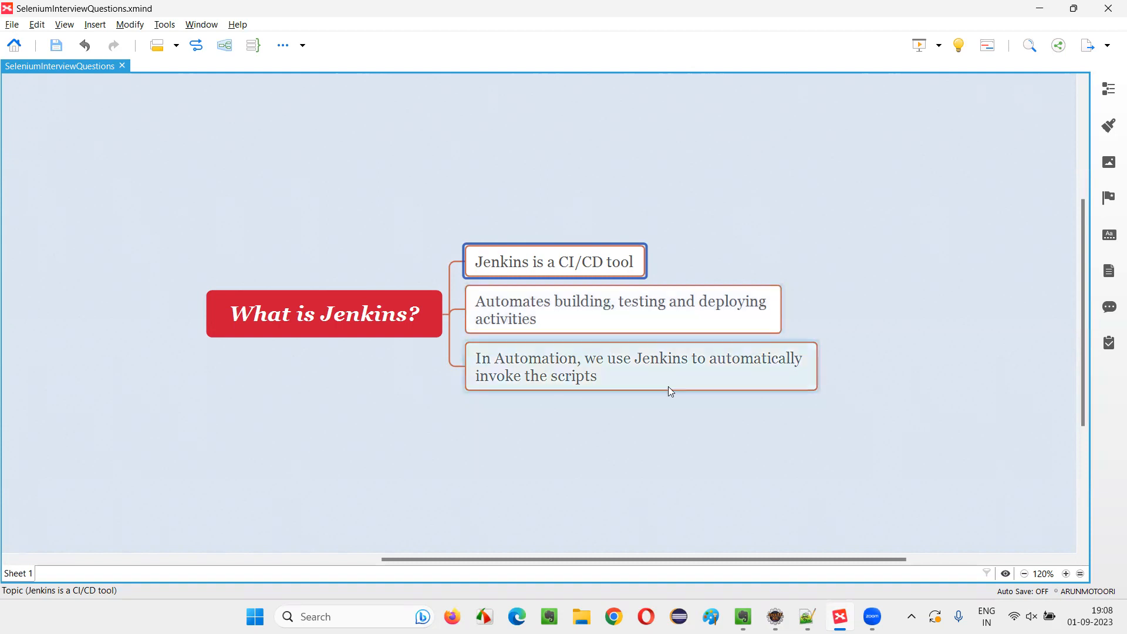
click(640, 366)
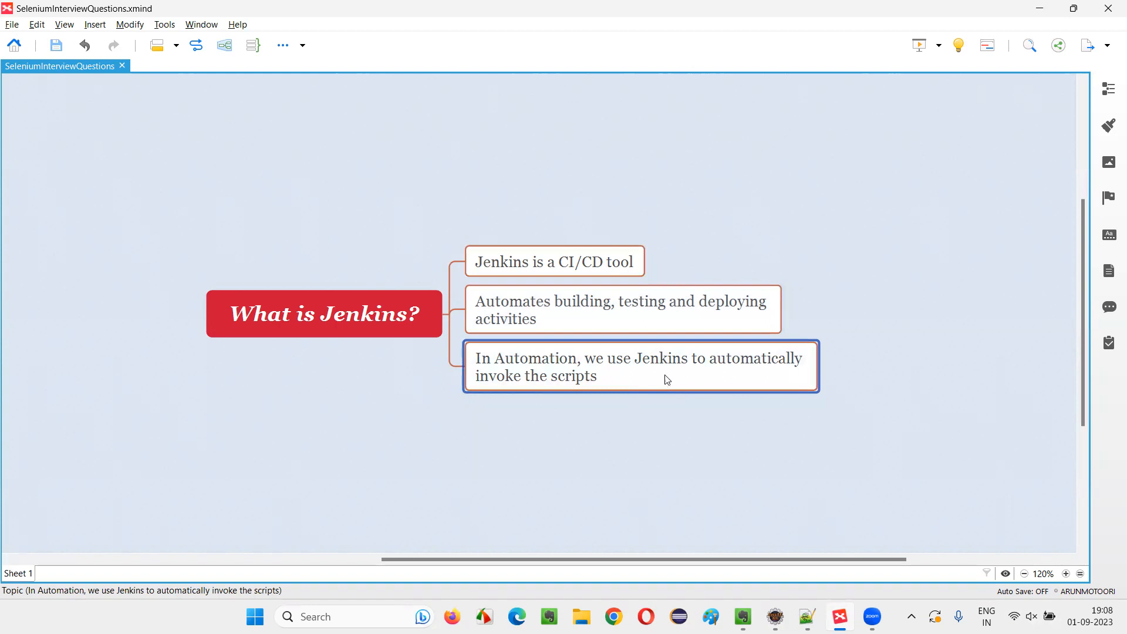
mouse_move(700, 394)
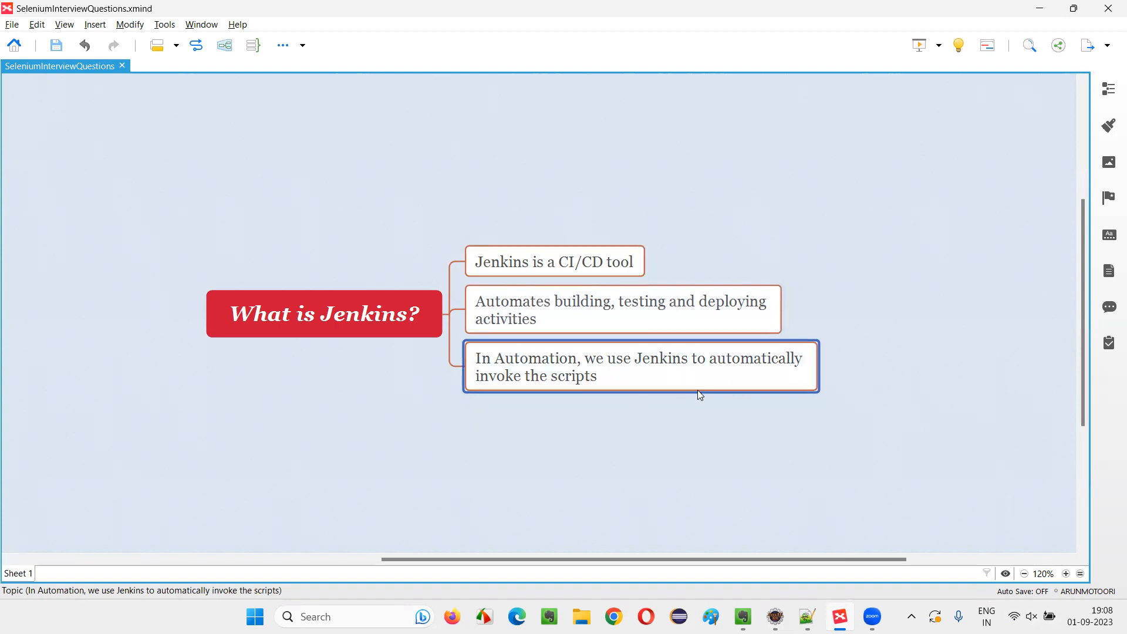
mouse_move(705, 398)
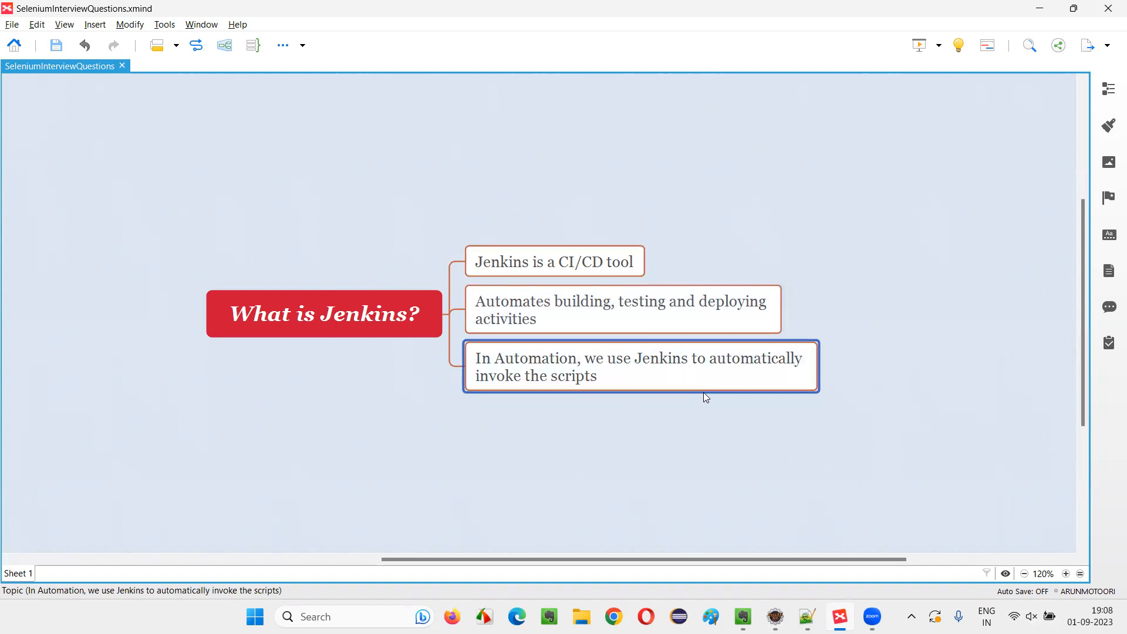
mouse_move(708, 396)
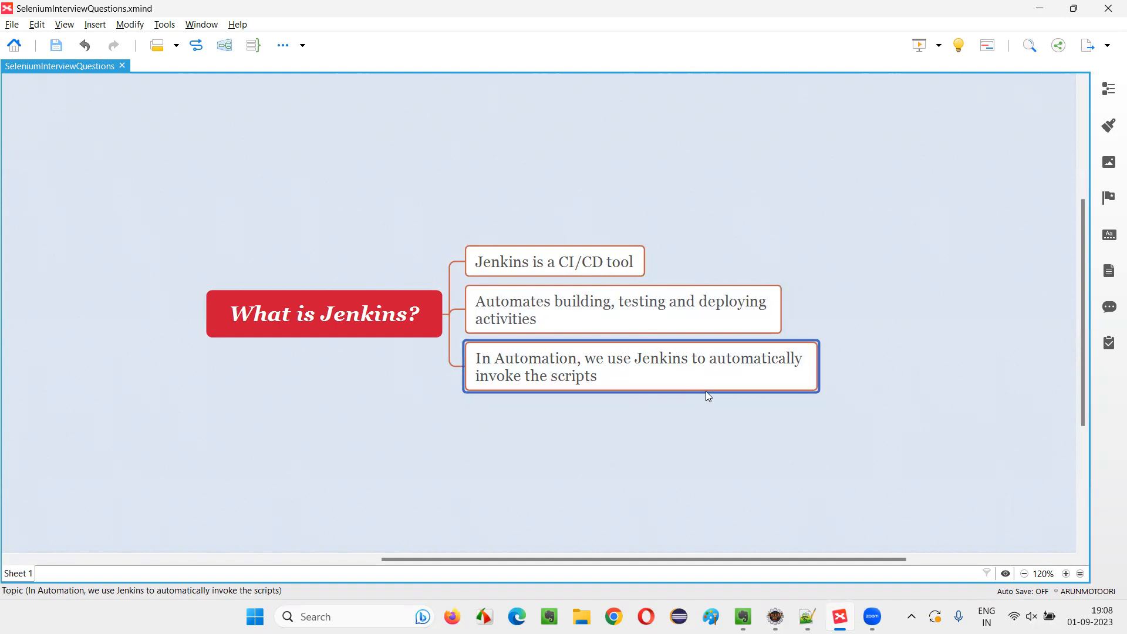
mouse_move(656, 380)
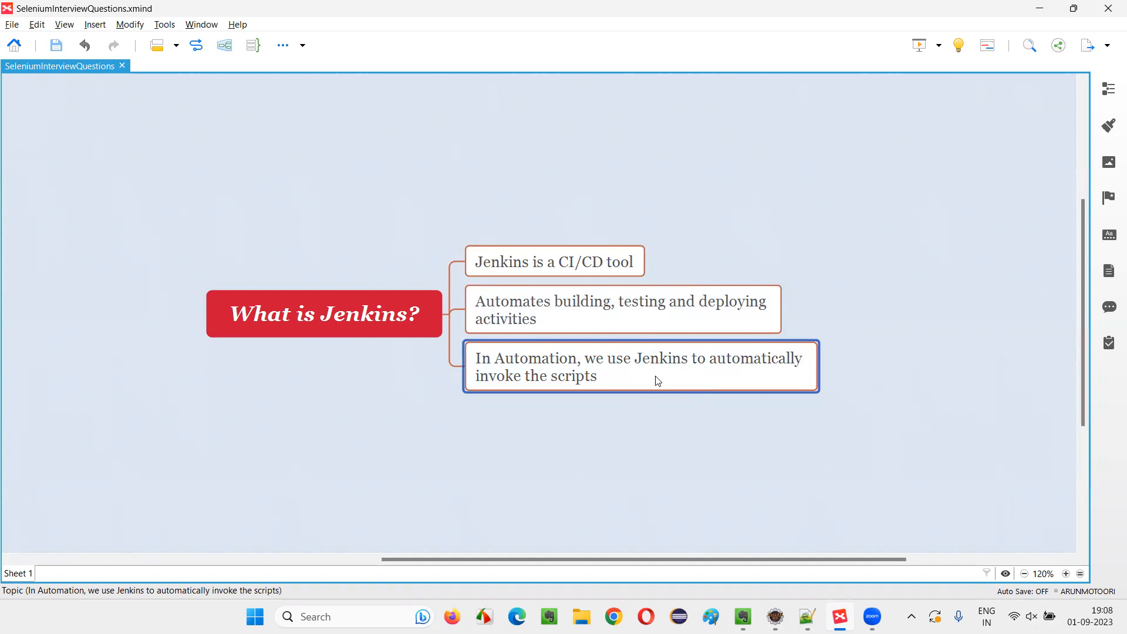
mouse_move(665, 375)
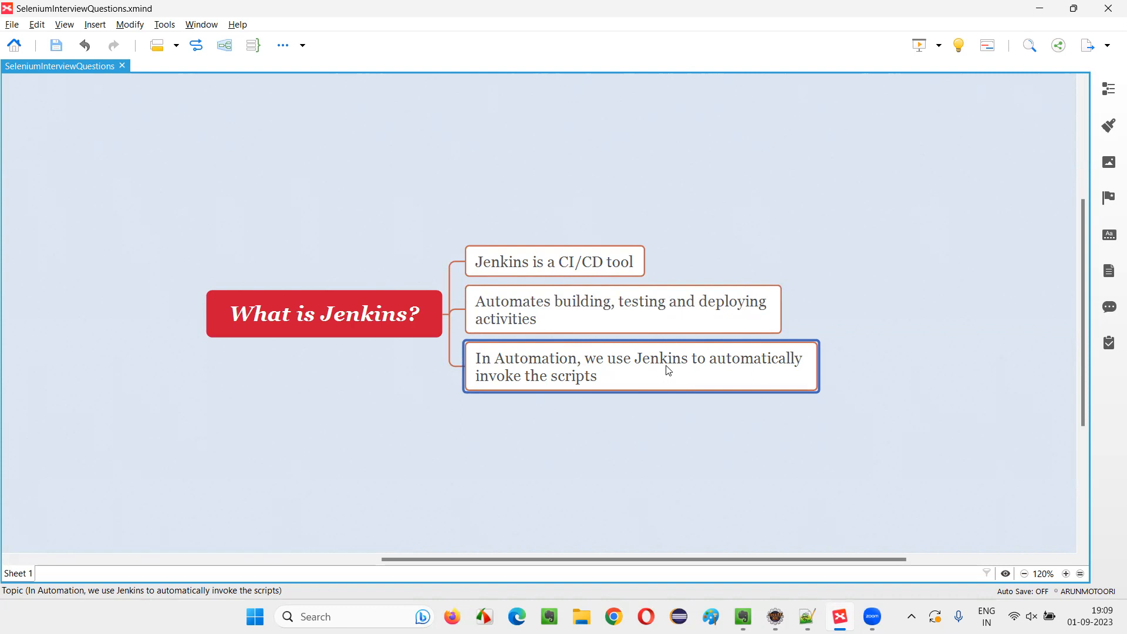
click(323, 314)
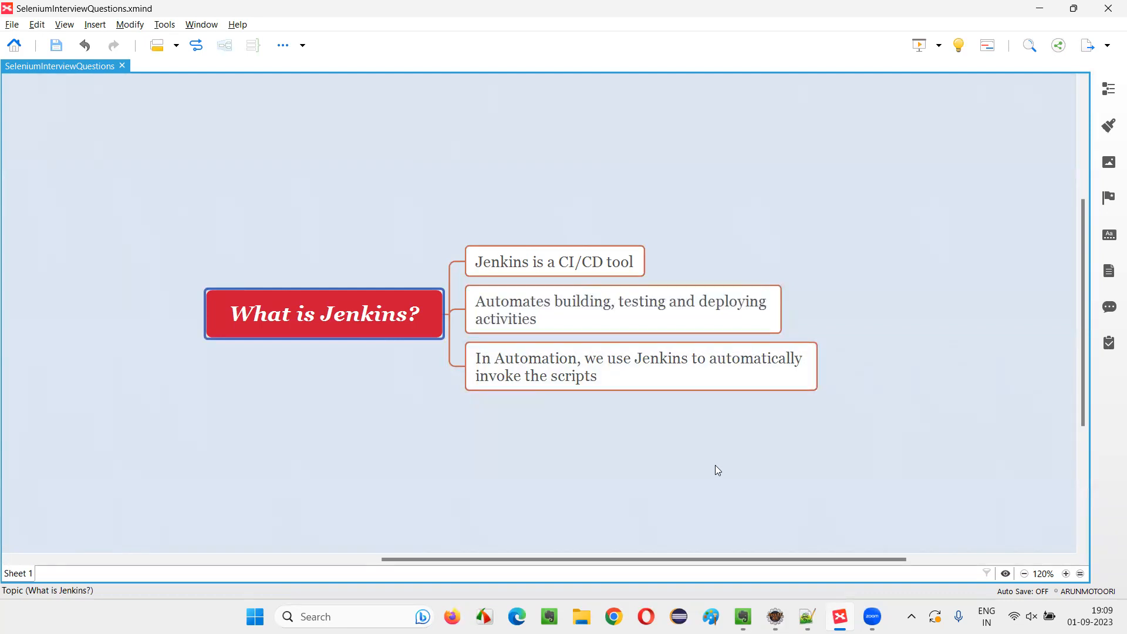
click(717, 470)
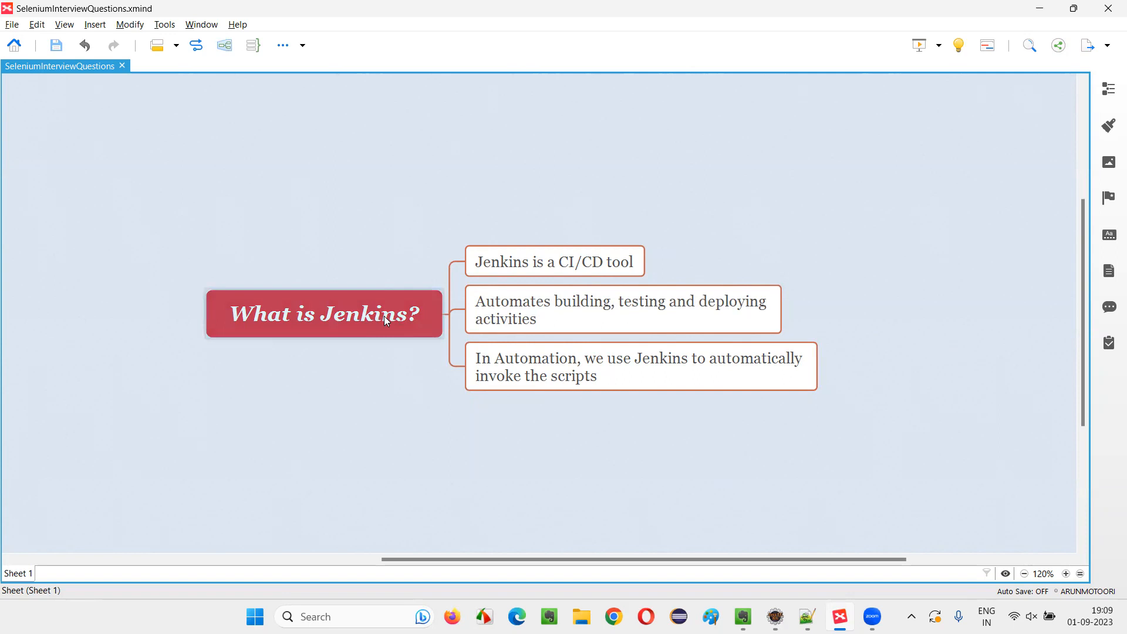
click(745, 541)
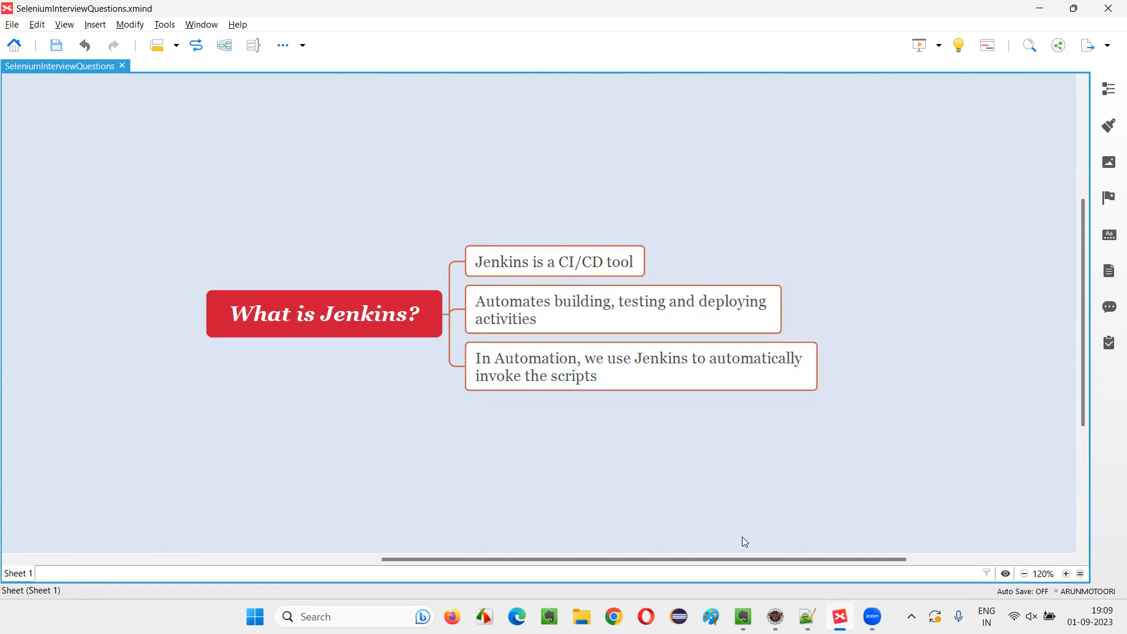